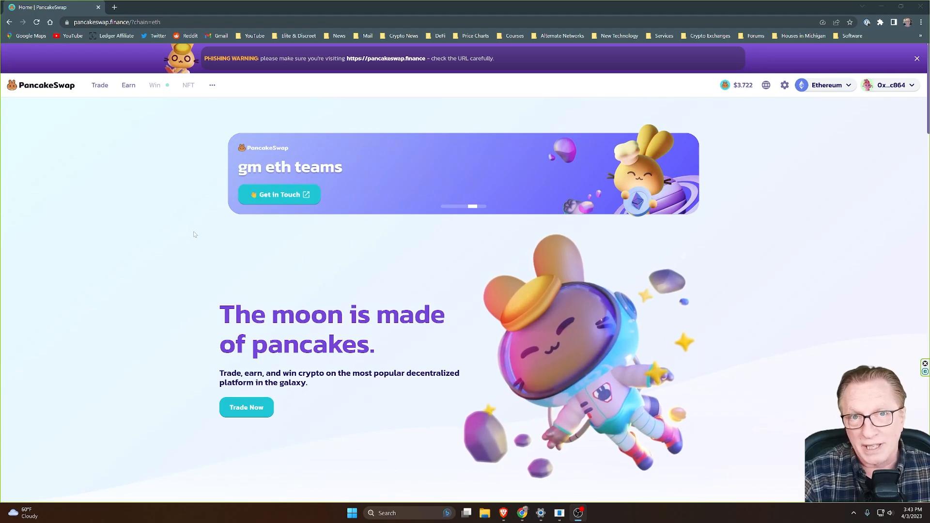
mouse_move(214, 238)
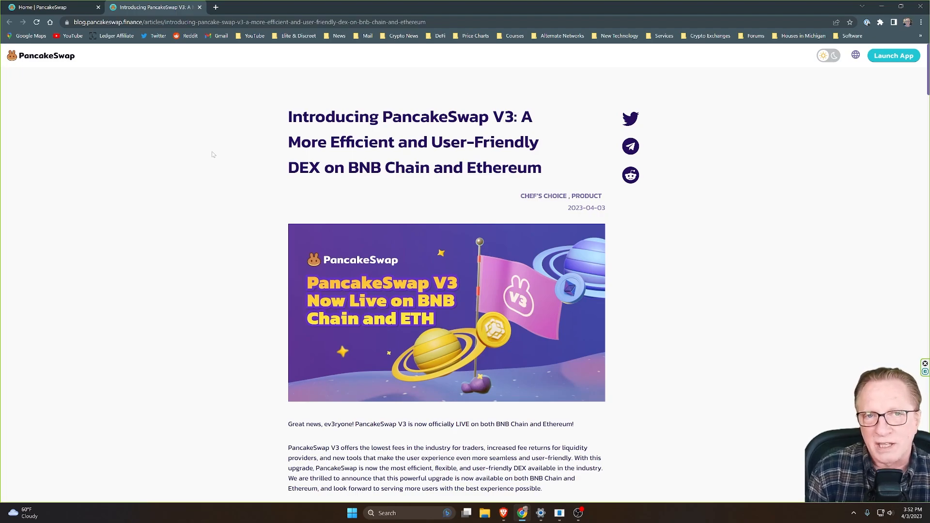
mouse_move(232, 182)
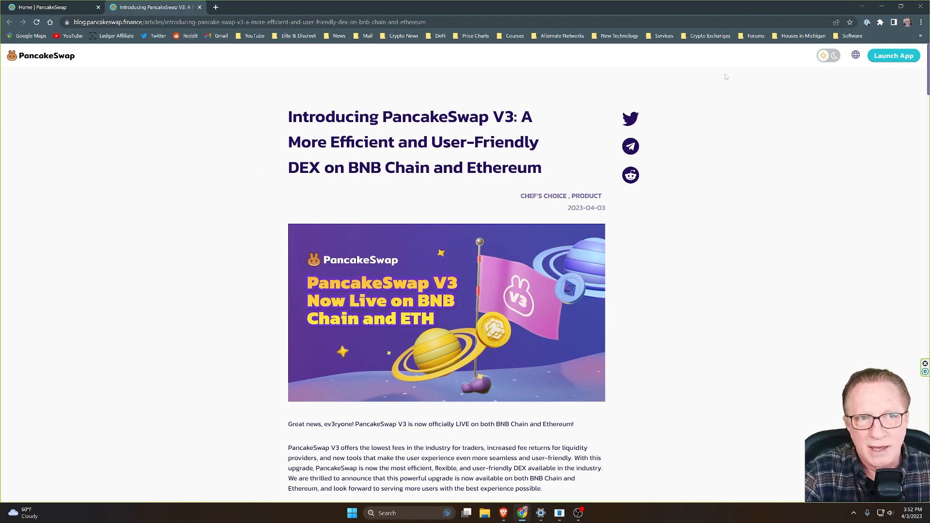
mouse_move(228, 178)
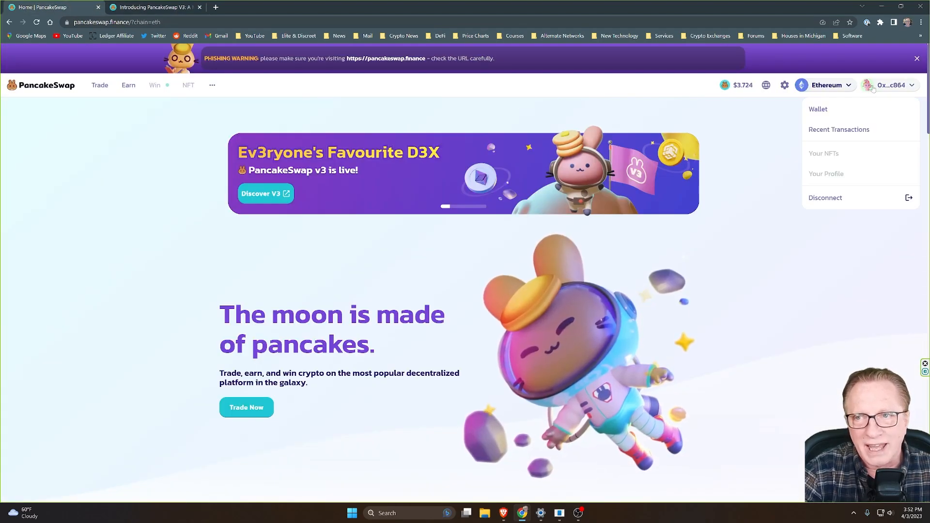
Open the wallet dropdown on PancakeSwap before moving to a fresh Google tab.
click(889, 85)
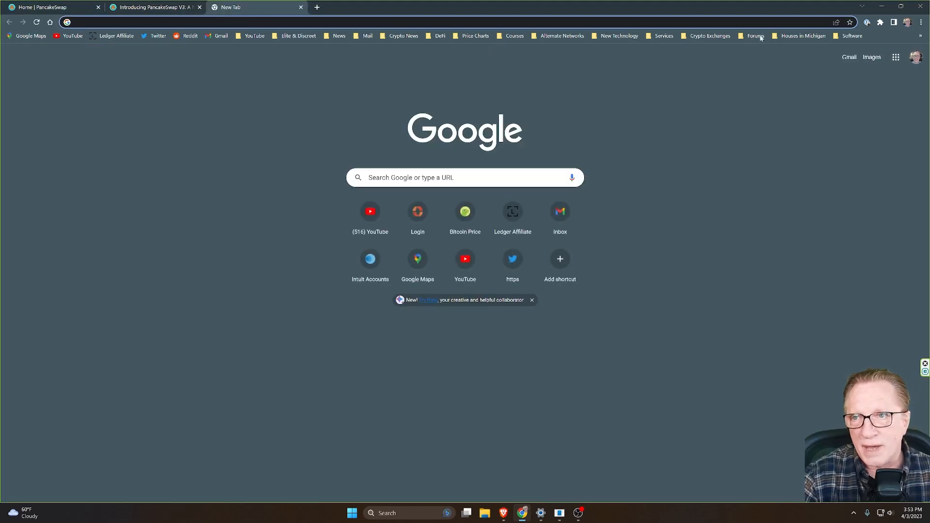
Expand MetaMask from the extensions menu into a full-page wallet tab showing the Ethereum account.
click(879, 22)
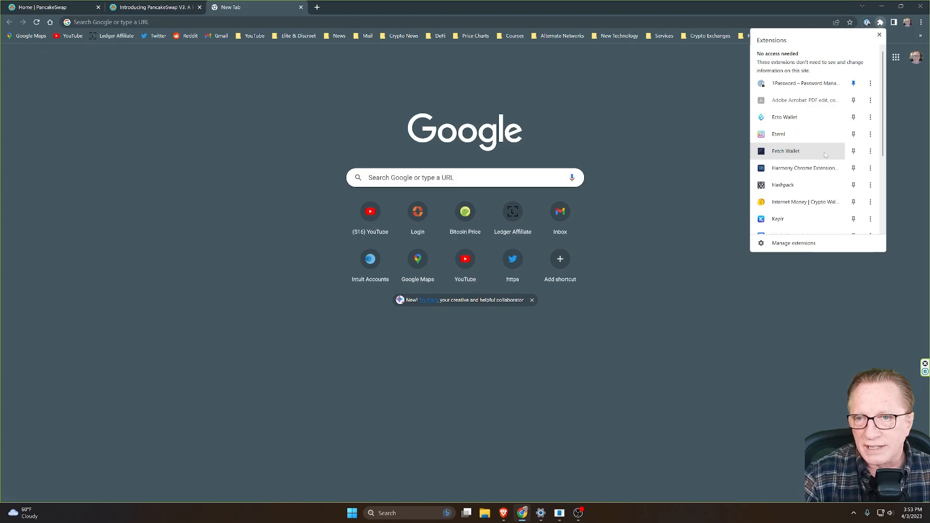
click(771, 147)
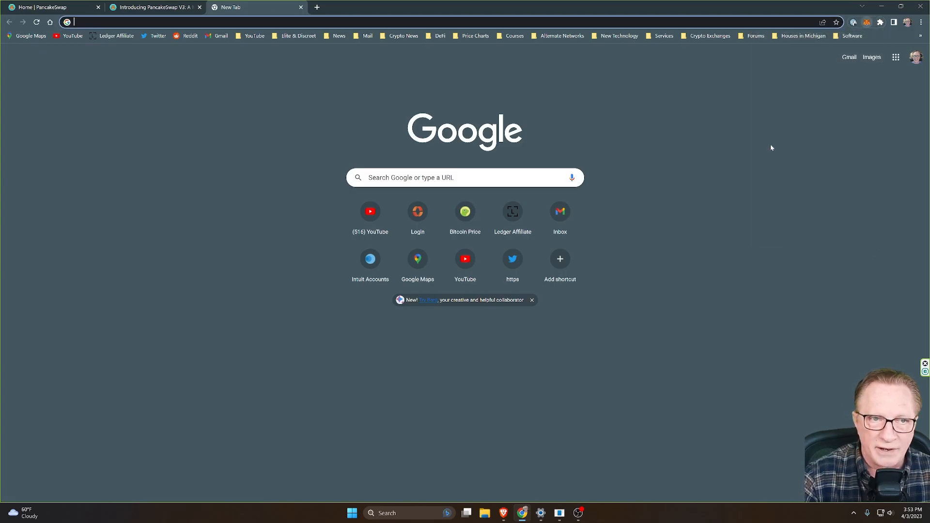
click(862, 21)
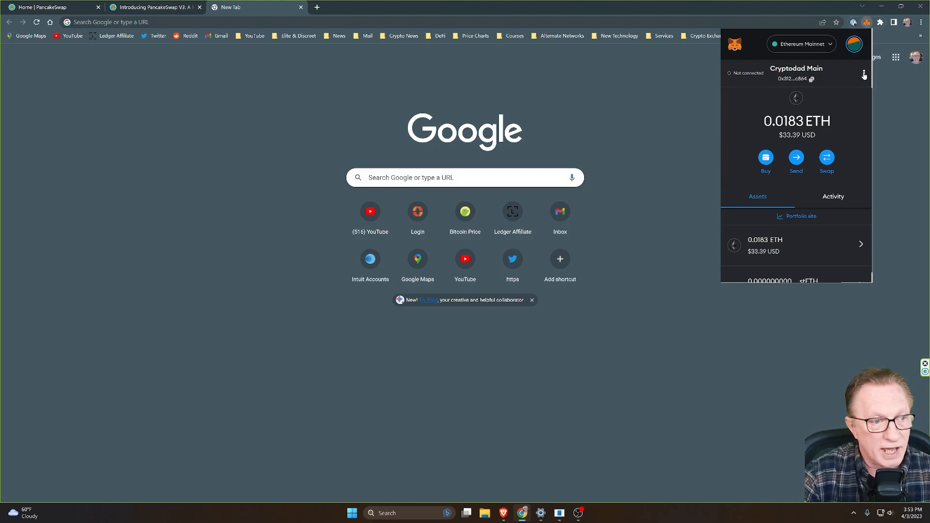
click(863, 73)
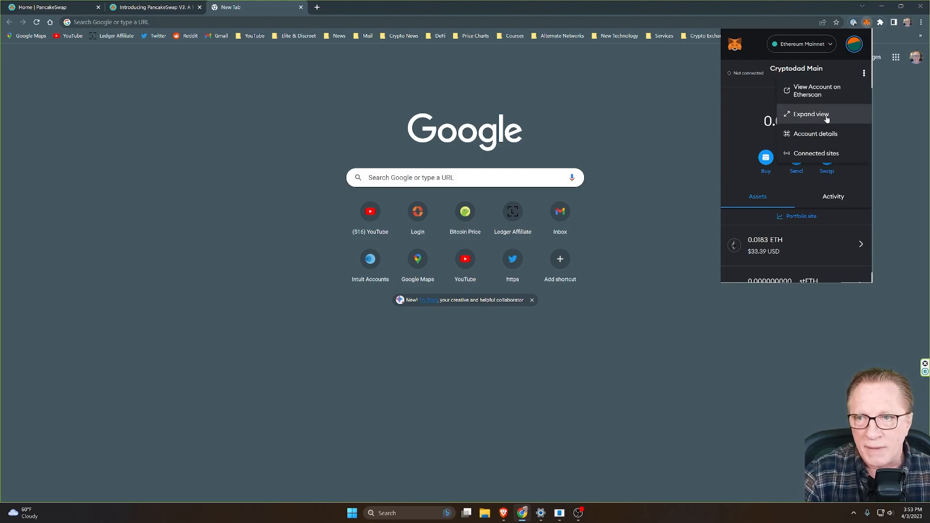
click(807, 114)
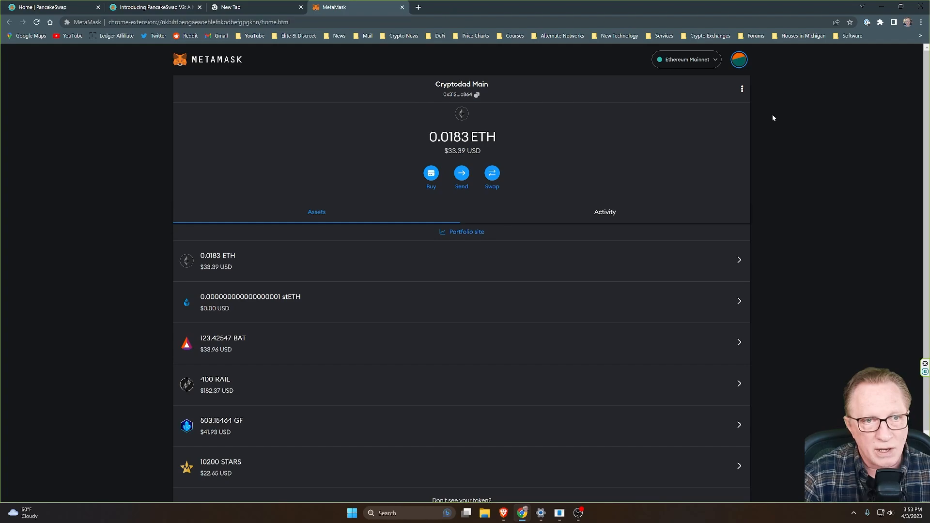
mouse_move(662, 124)
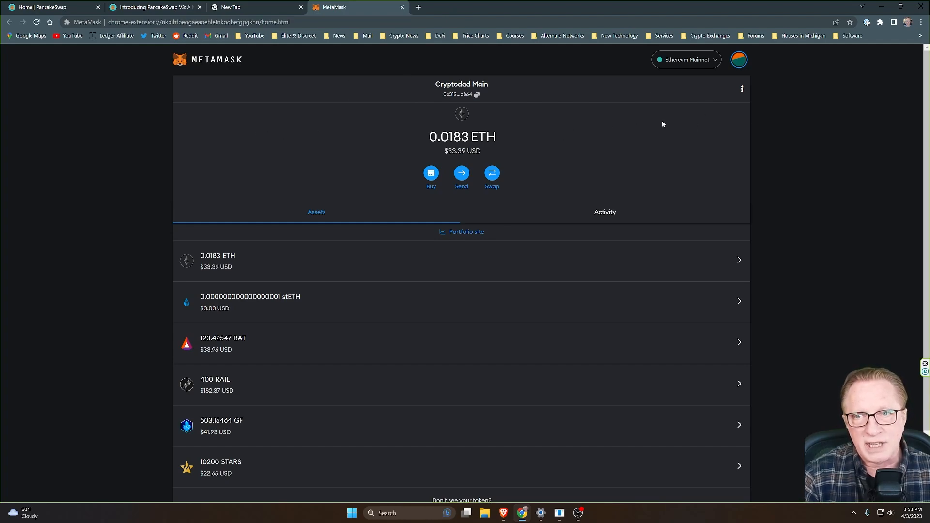
mouse_move(658, 118)
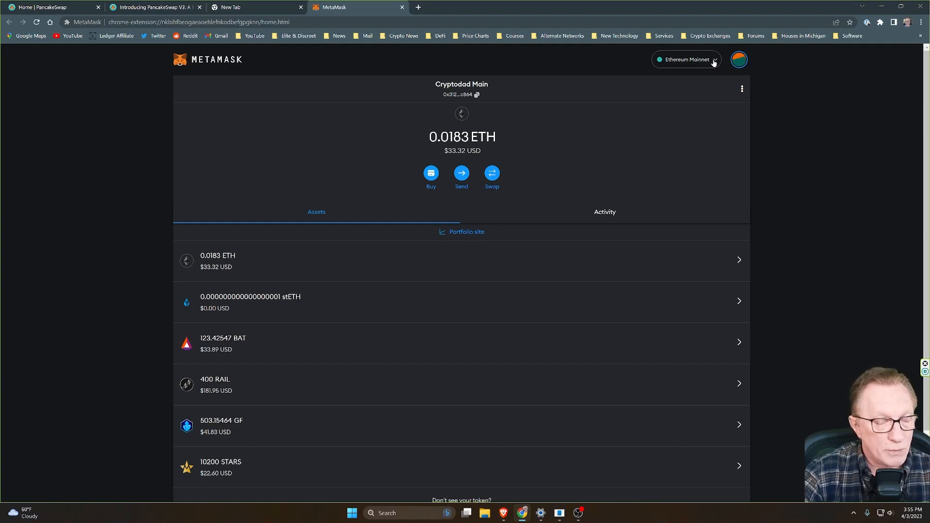
click(686, 60)
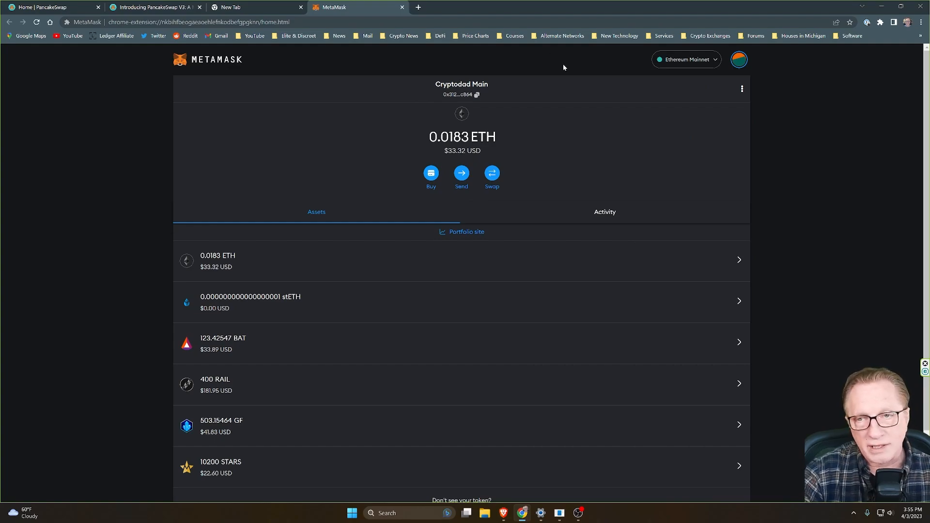
mouse_move(598, 54)
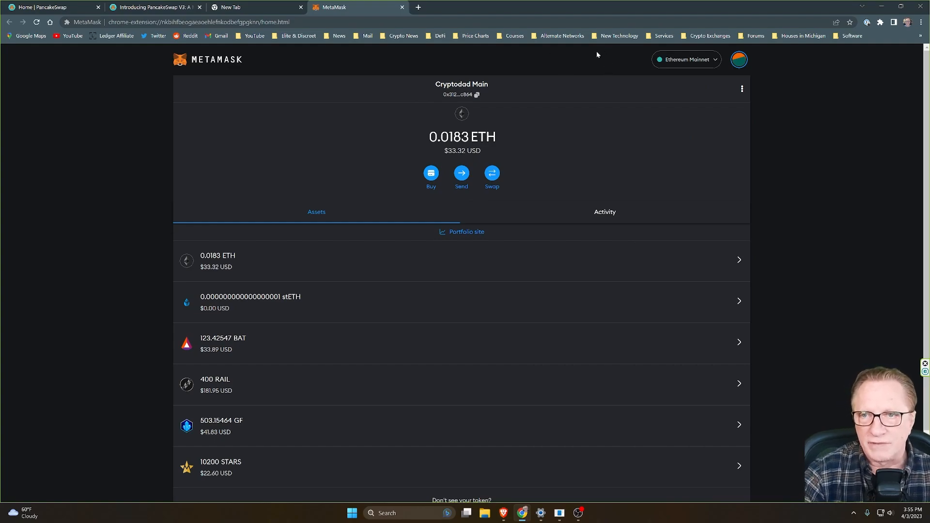
mouse_move(751, 77)
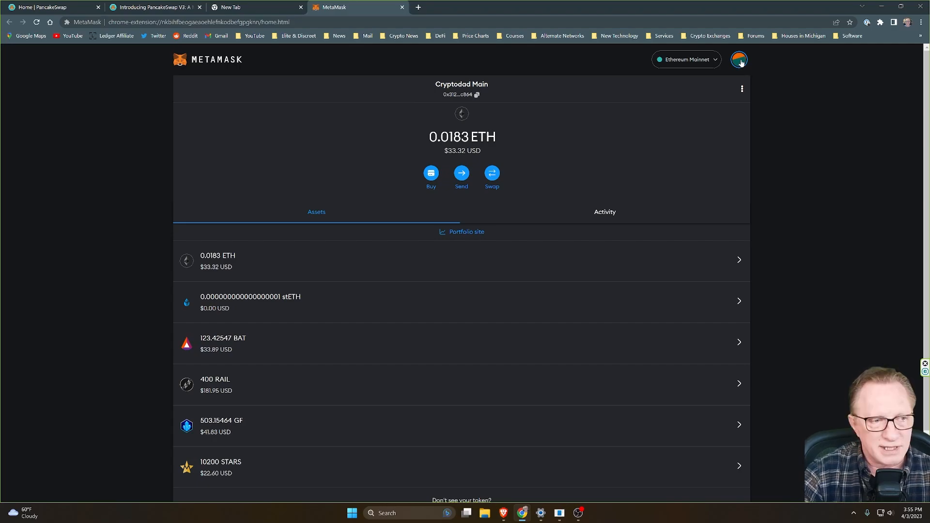
Add BNB Smart Chain from Settings > Networks and approve it so MetaMask reports success.
click(739, 59)
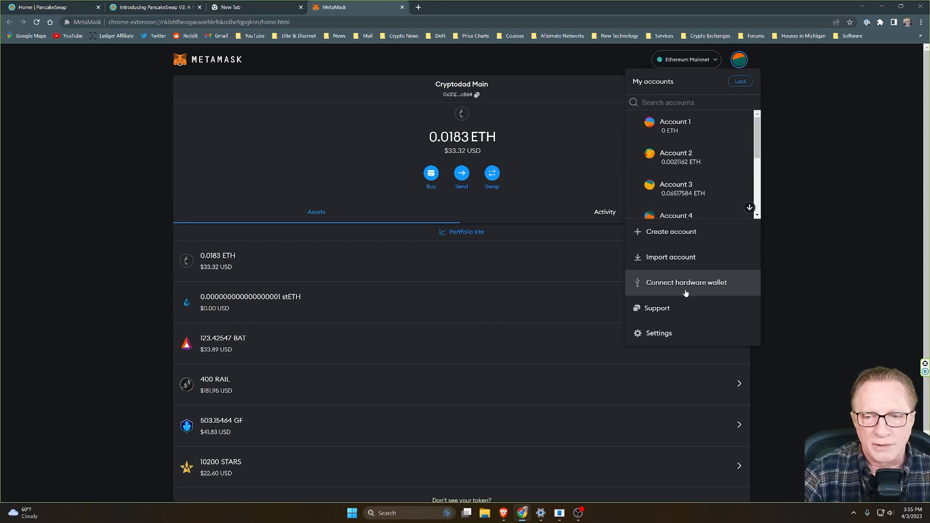
click(658, 333)
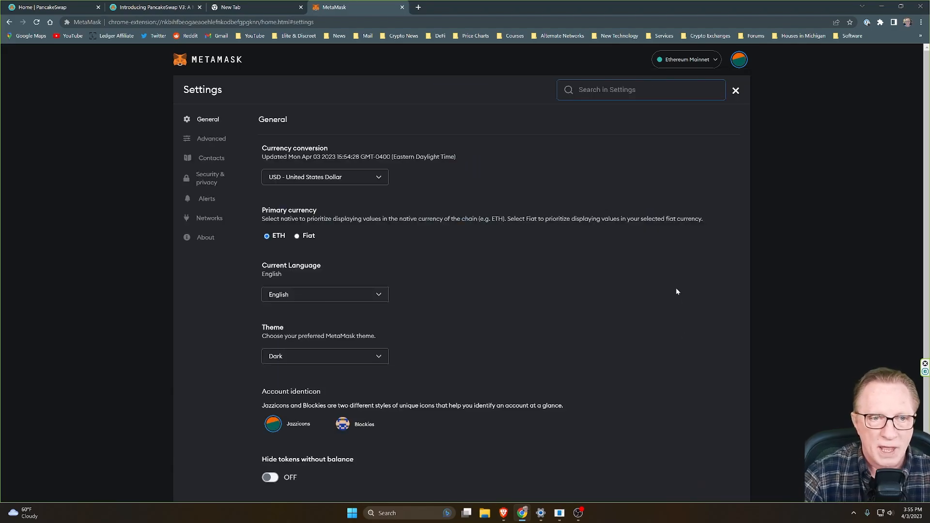
click(209, 218)
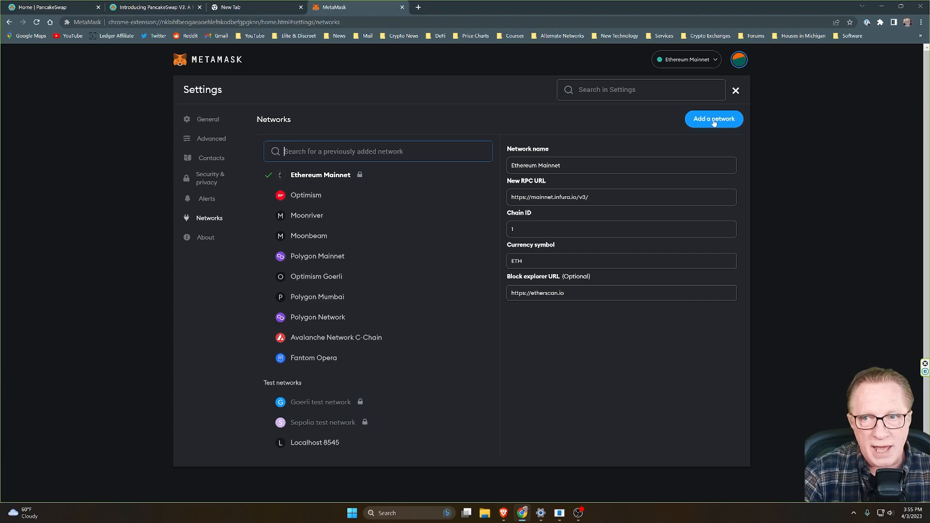
click(713, 118)
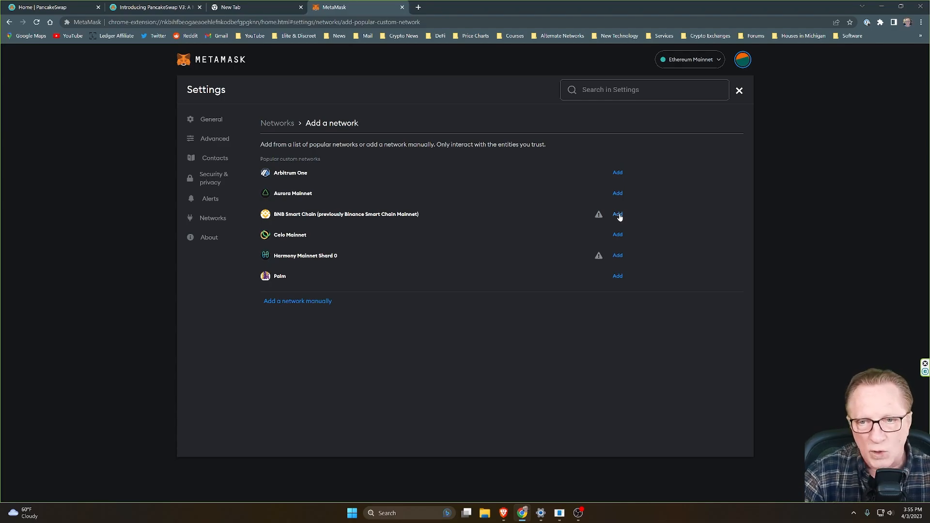
click(617, 214)
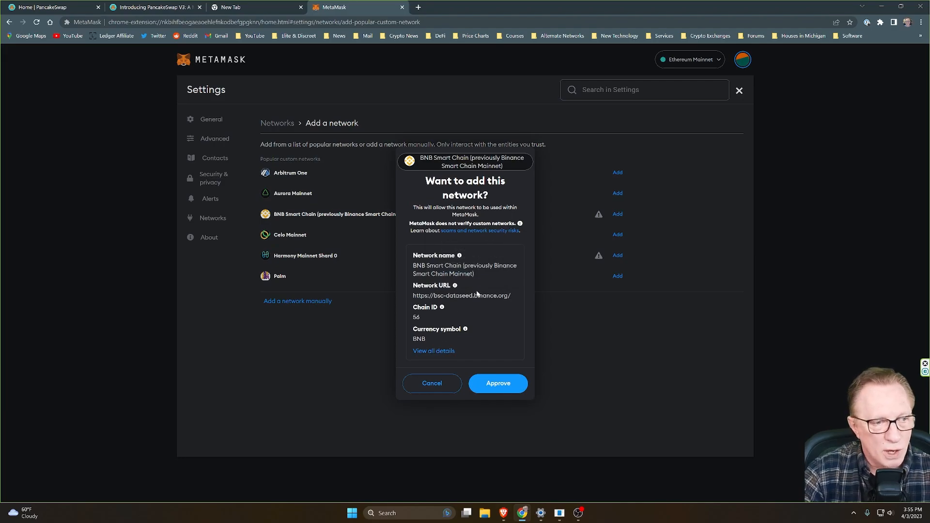
mouse_move(461, 284)
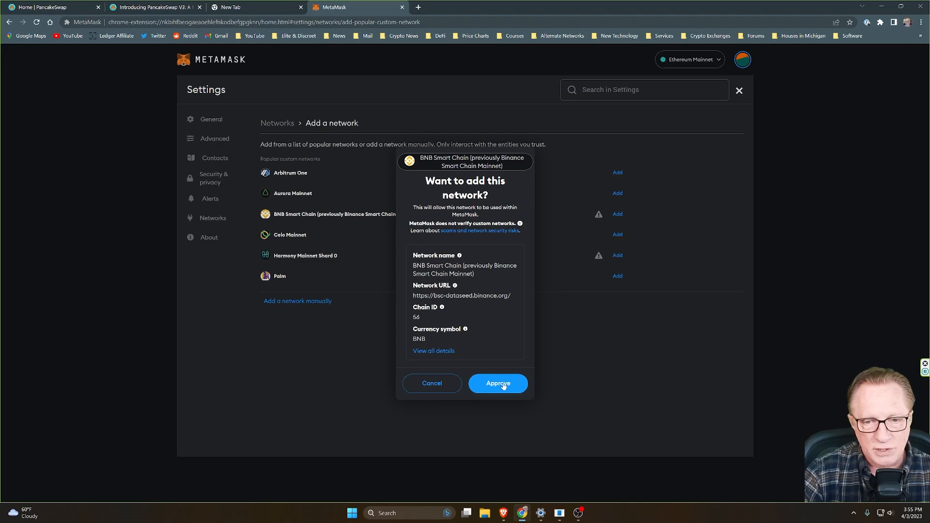
click(498, 383)
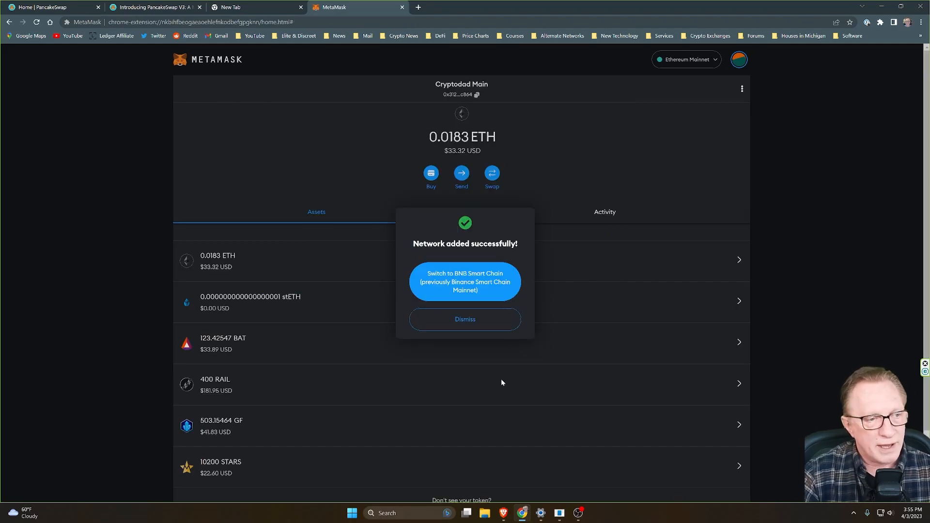
mouse_move(378, 346)
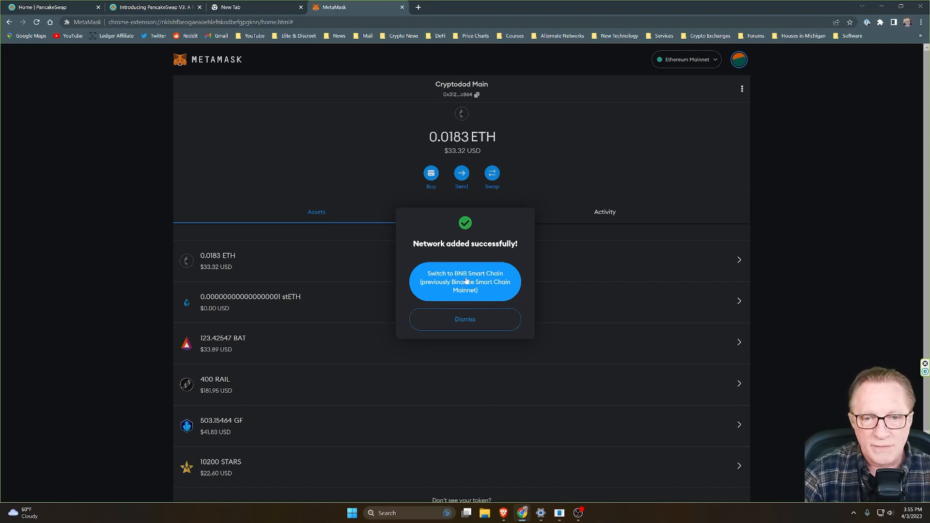
Switch the wallet to BNB Smart Chain showing 1.3344 BNB, then go to the PancakeSwap tab.
click(464, 319)
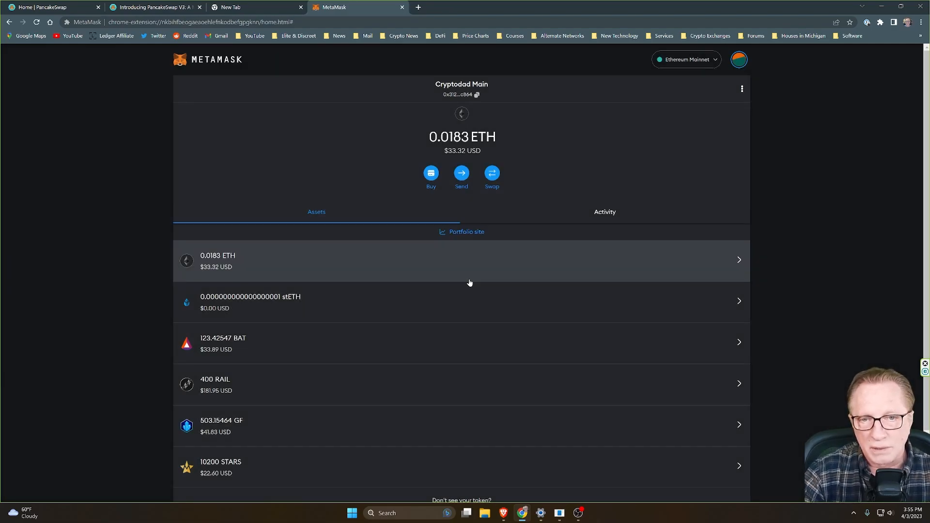
click(685, 60)
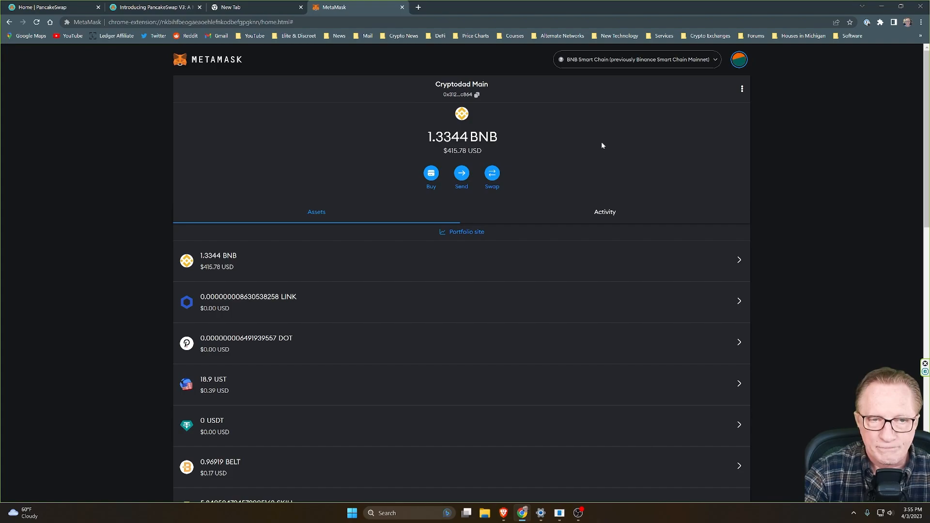
mouse_move(600, 132)
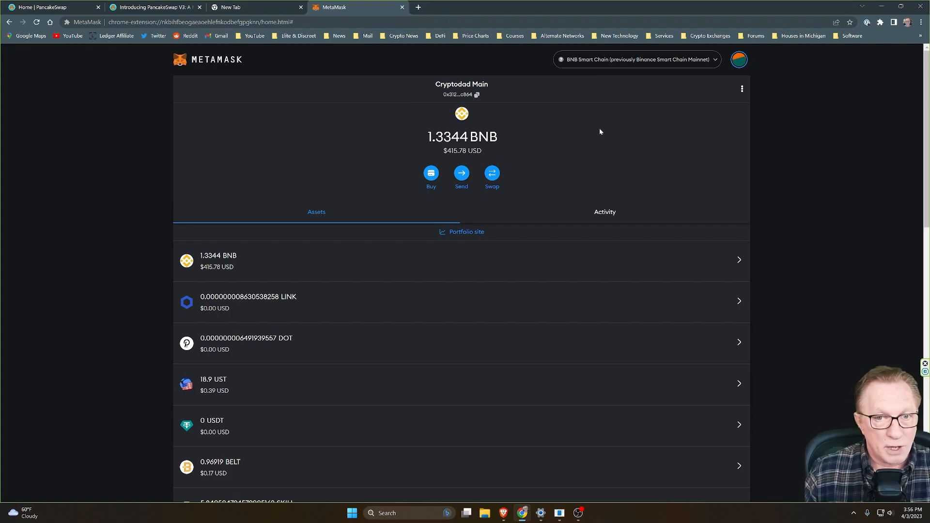
mouse_move(633, 122)
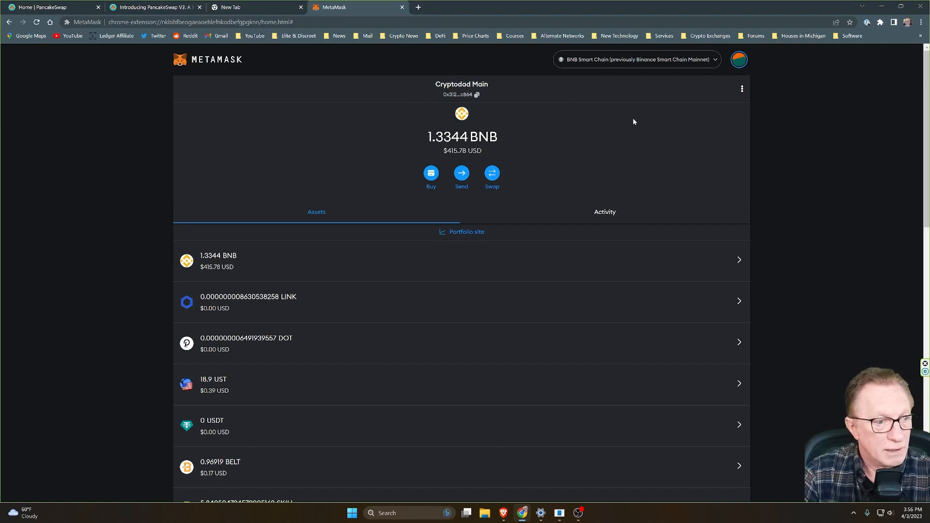
mouse_move(598, 103)
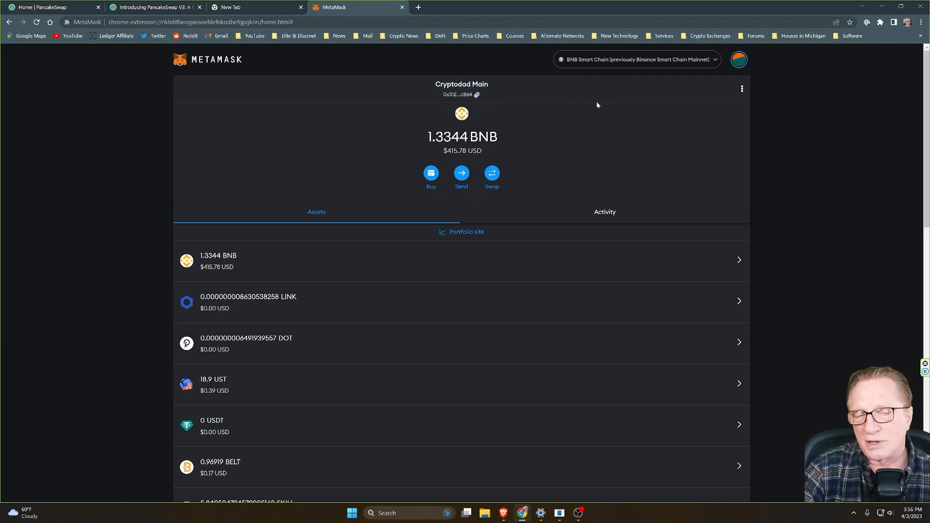
mouse_move(608, 106)
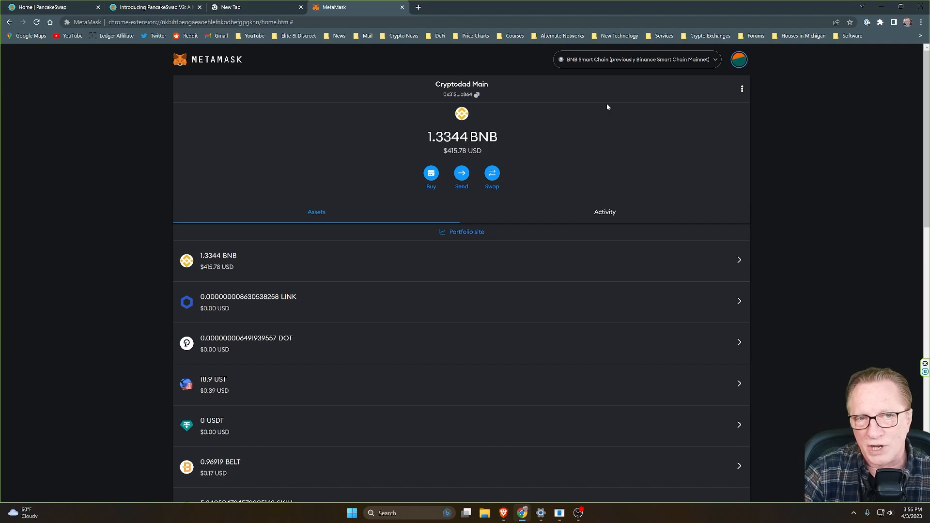
mouse_move(605, 119)
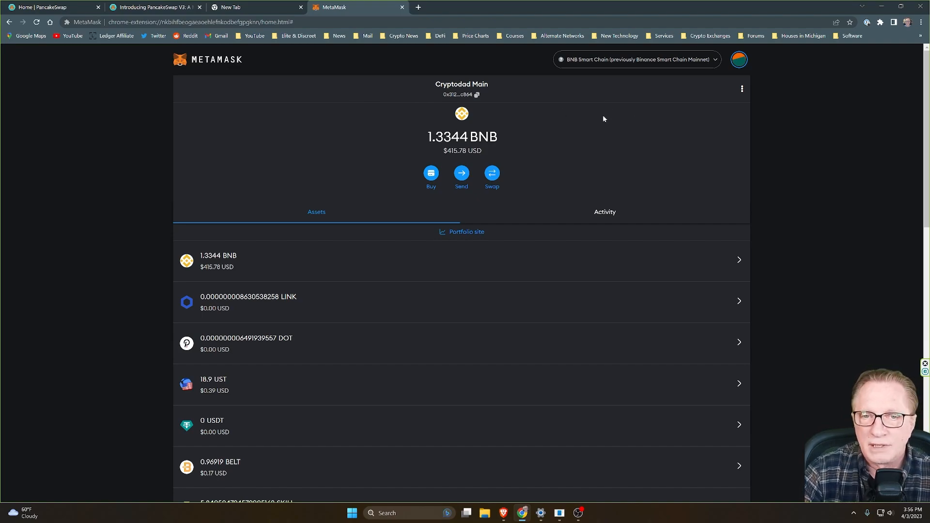
mouse_move(461, 105)
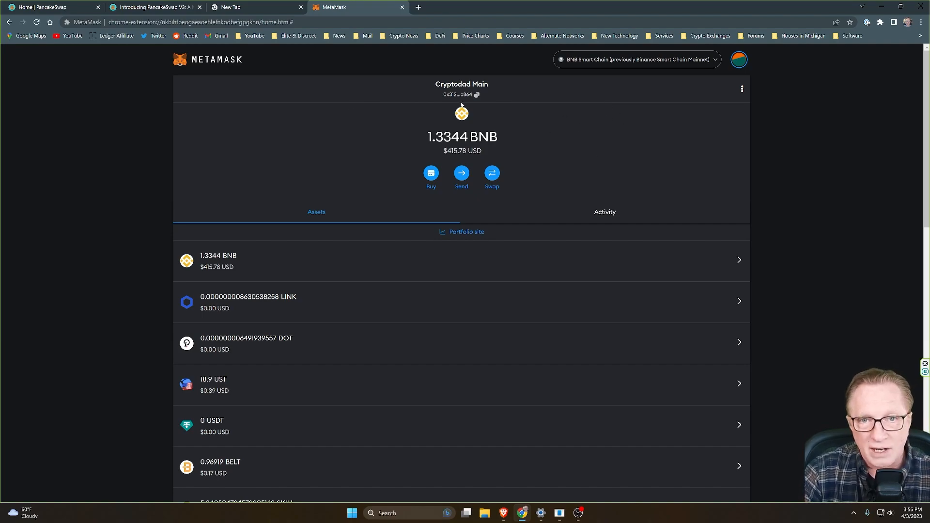
mouse_move(356, 126)
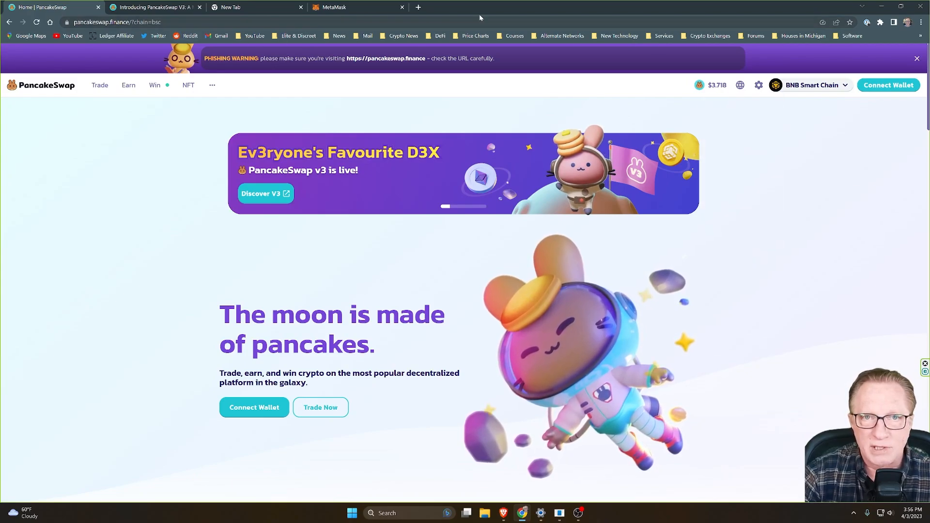
Connect the MetaMask wallet on PancakeSwap and check the account shows on BNB Smart Chain.
click(339, 8)
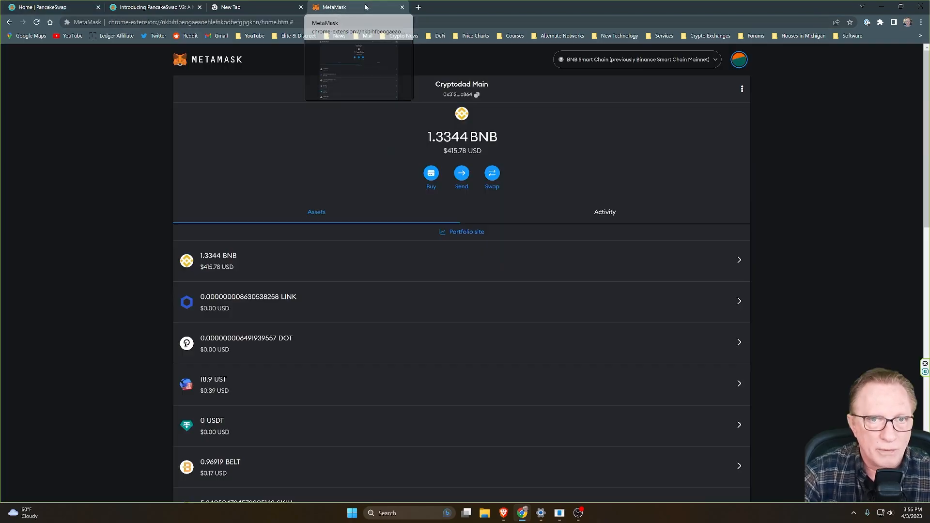
mouse_move(682, 66)
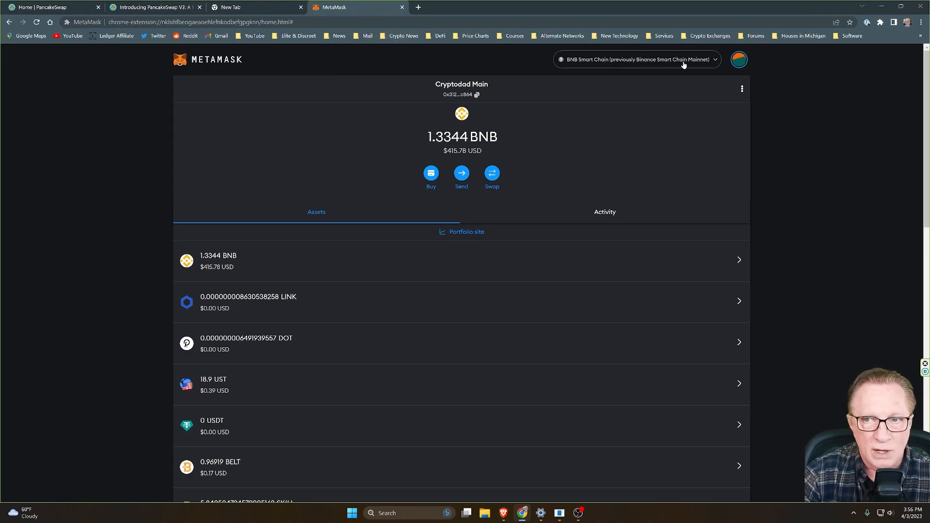
click(37, 12)
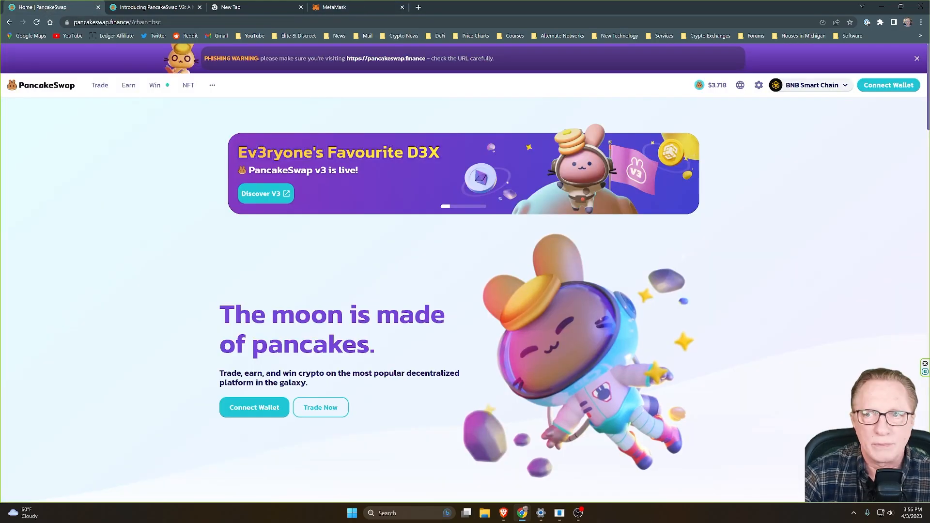
click(888, 85)
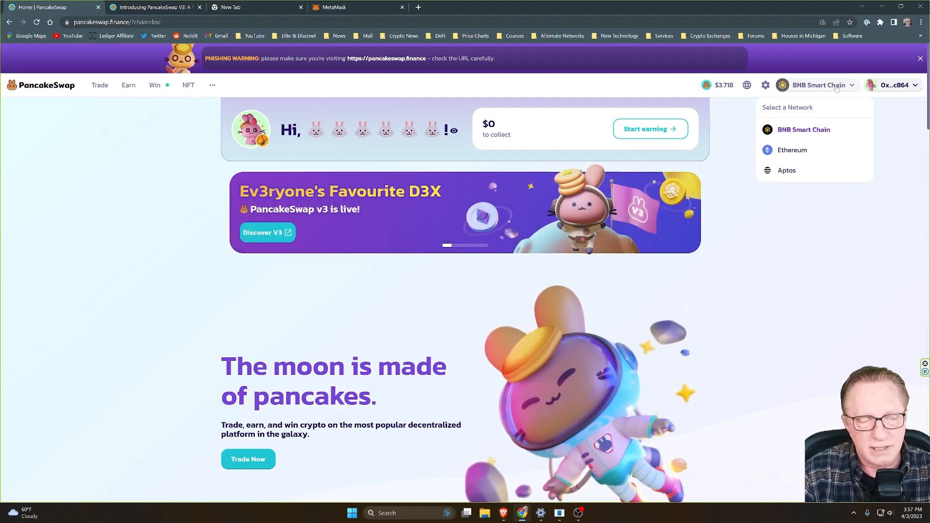
click(898, 85)
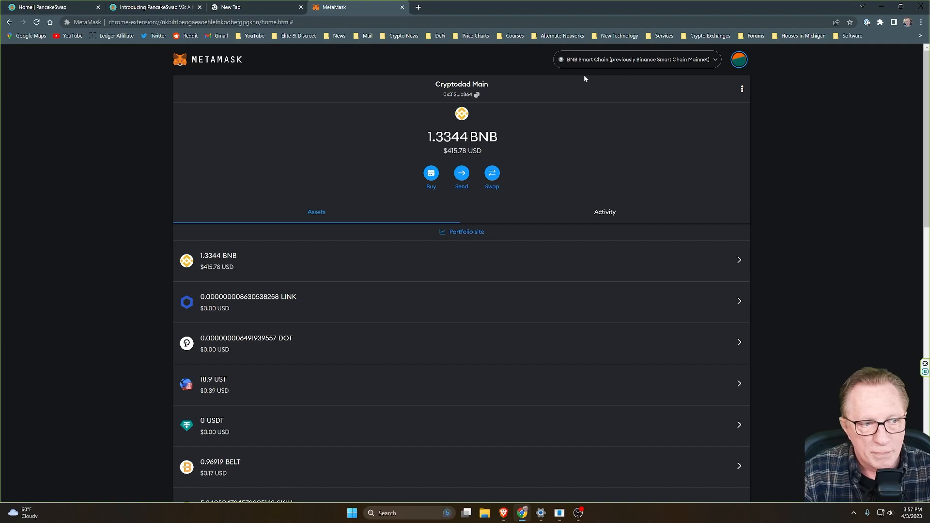
mouse_move(581, 96)
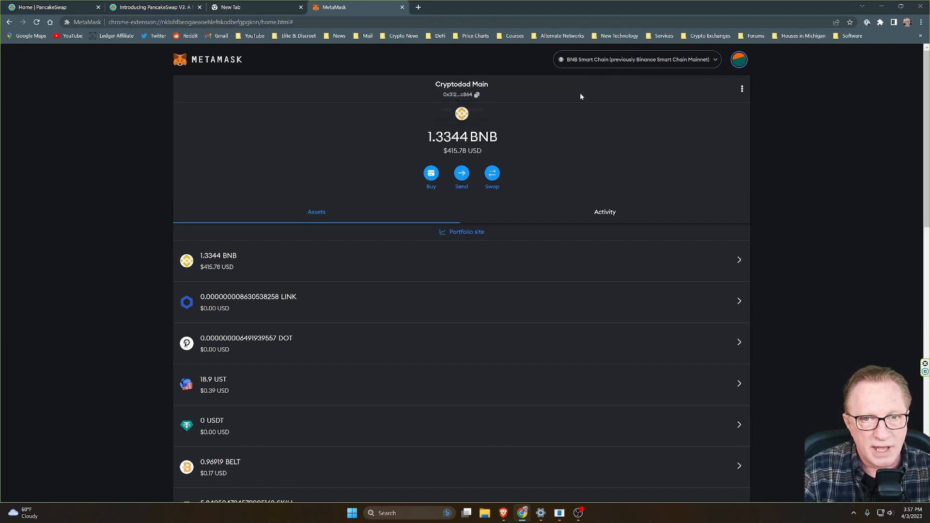
mouse_move(576, 91)
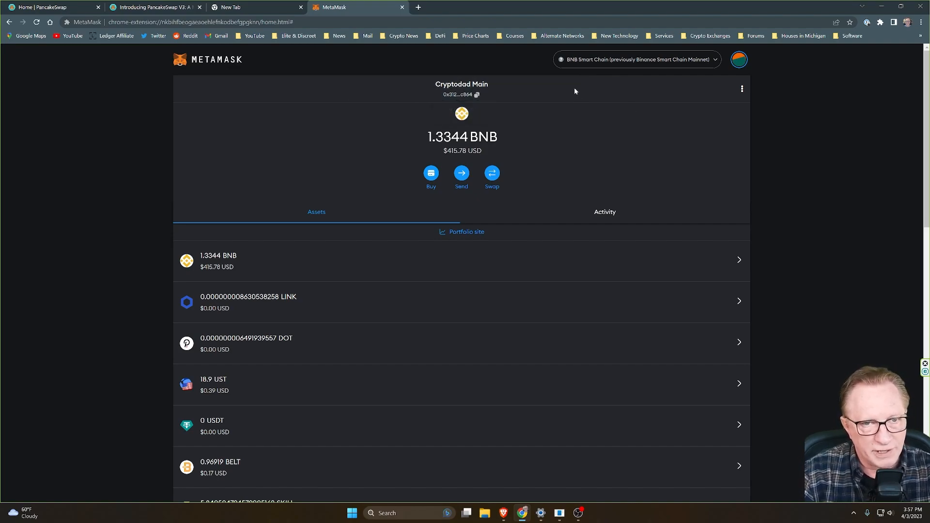
mouse_move(634, 100)
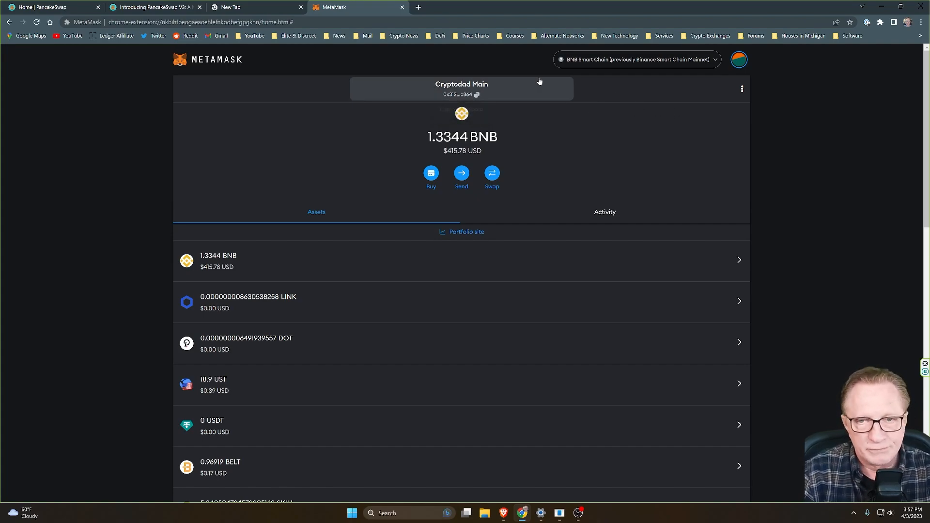
mouse_move(606, 63)
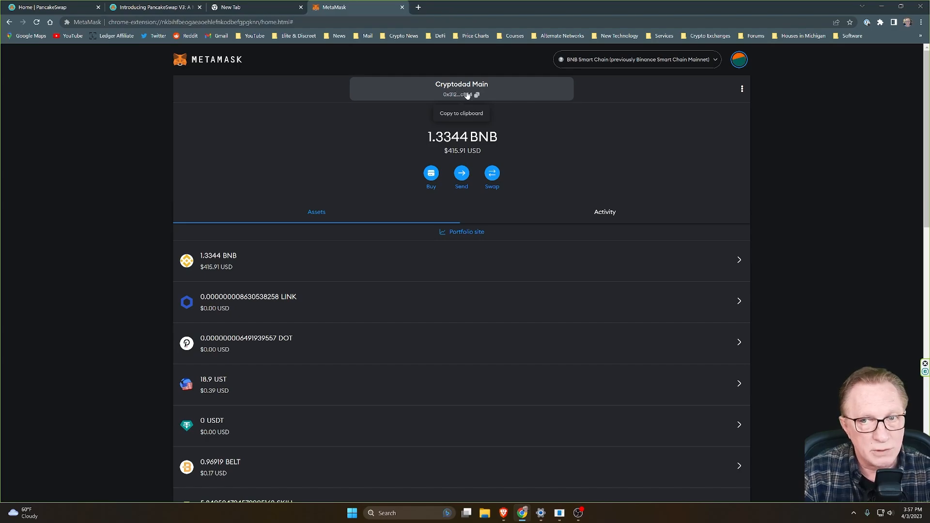
click(38, 13)
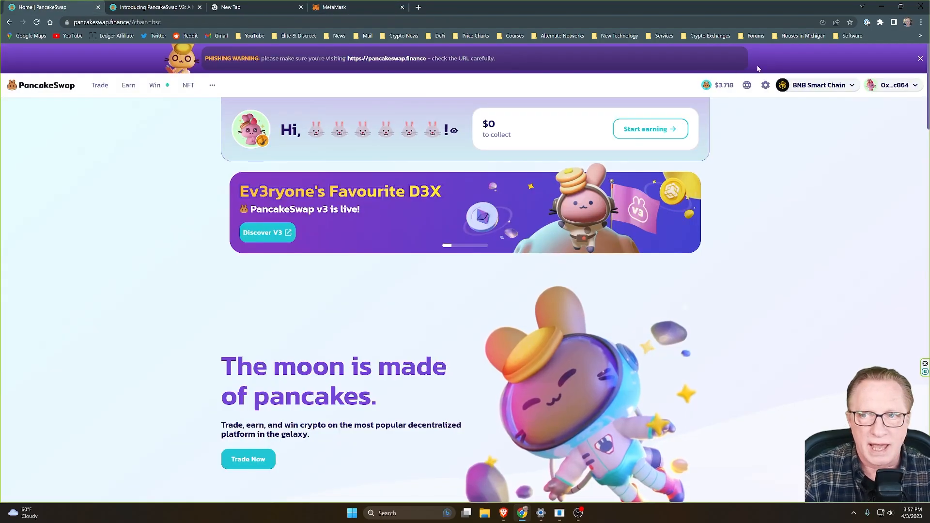
click(344, 7)
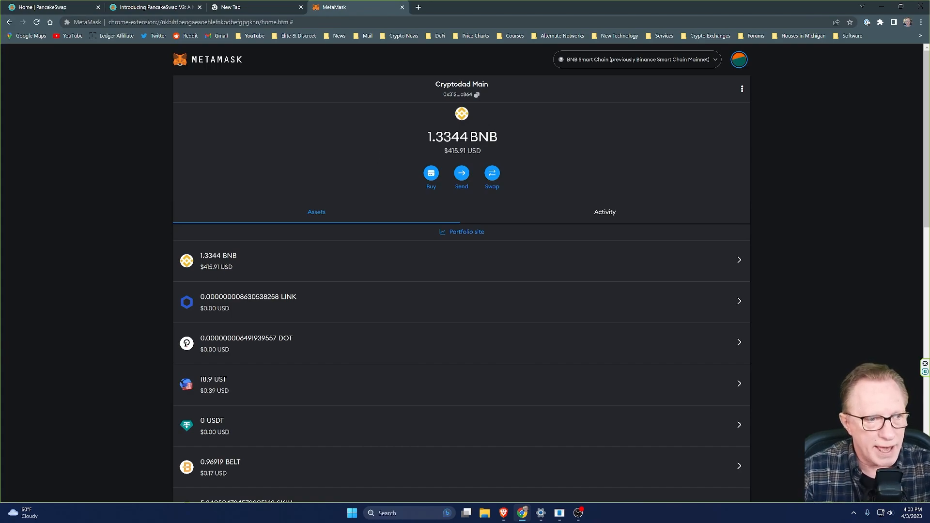
mouse_move(513, 142)
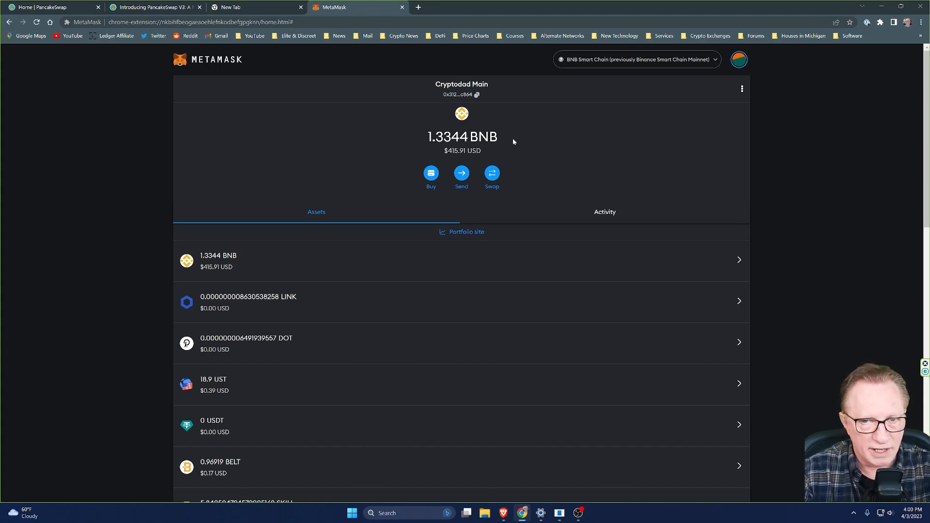
mouse_move(358, 132)
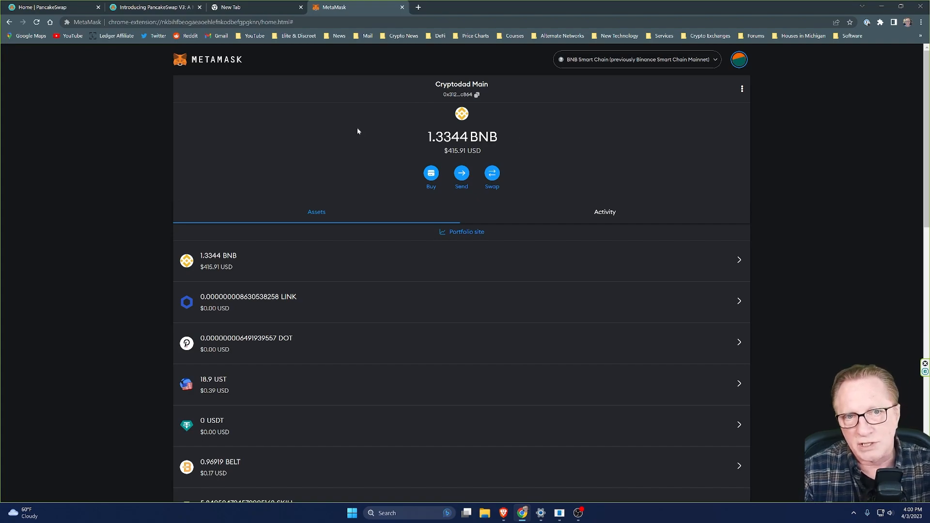
mouse_move(348, 132)
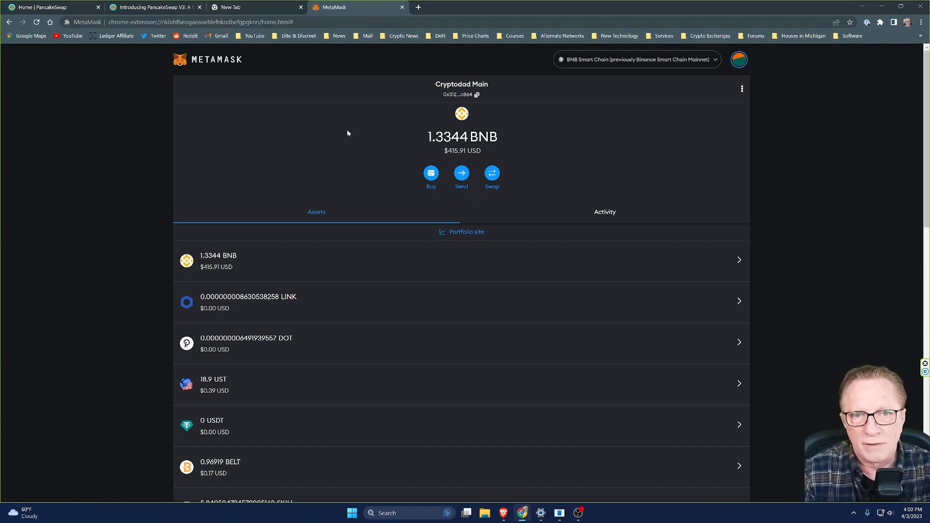
mouse_move(394, 147)
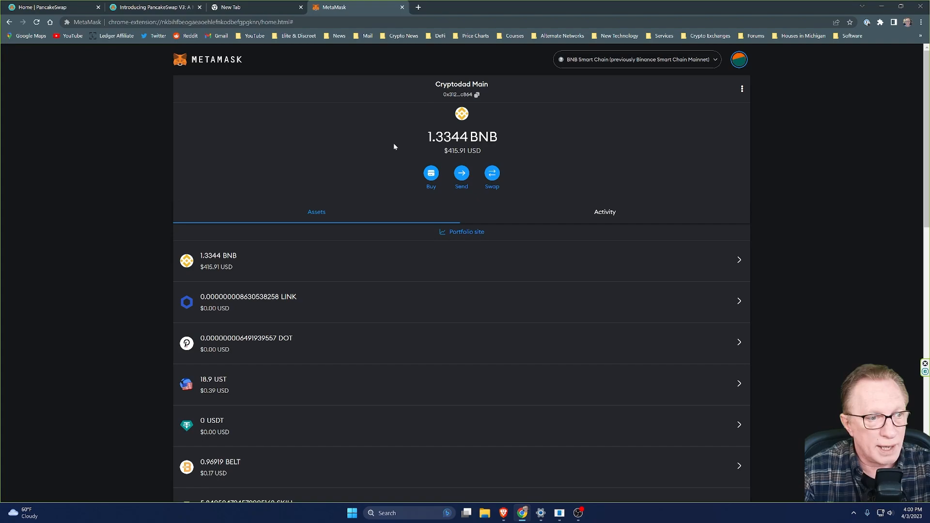
mouse_move(507, 139)
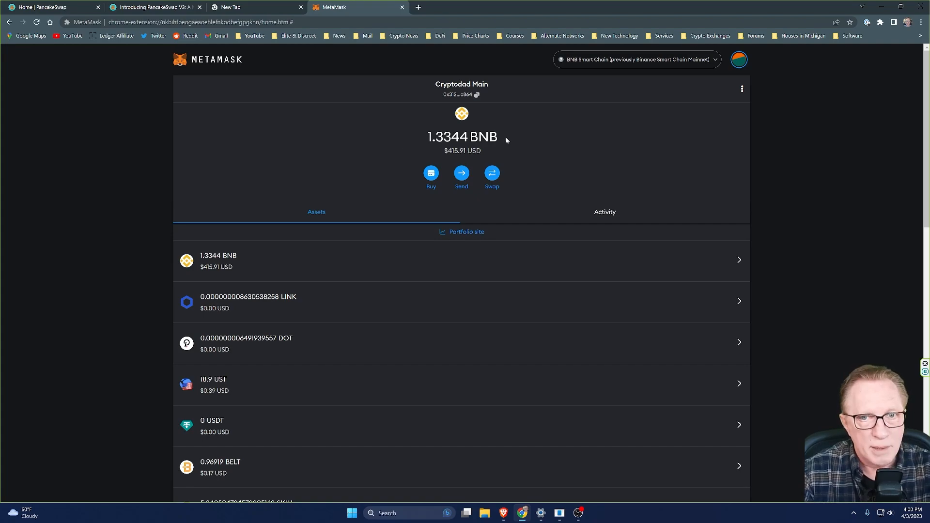
mouse_move(480, 129)
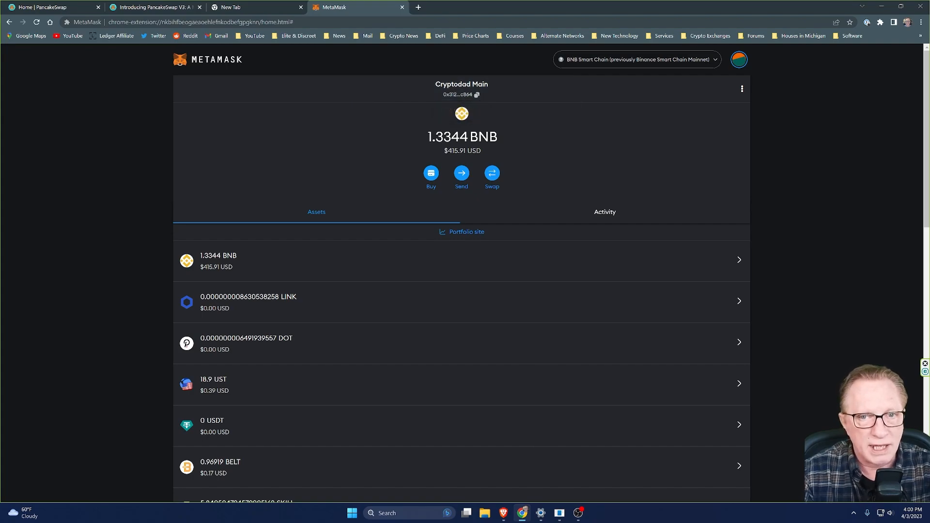
mouse_move(526, 139)
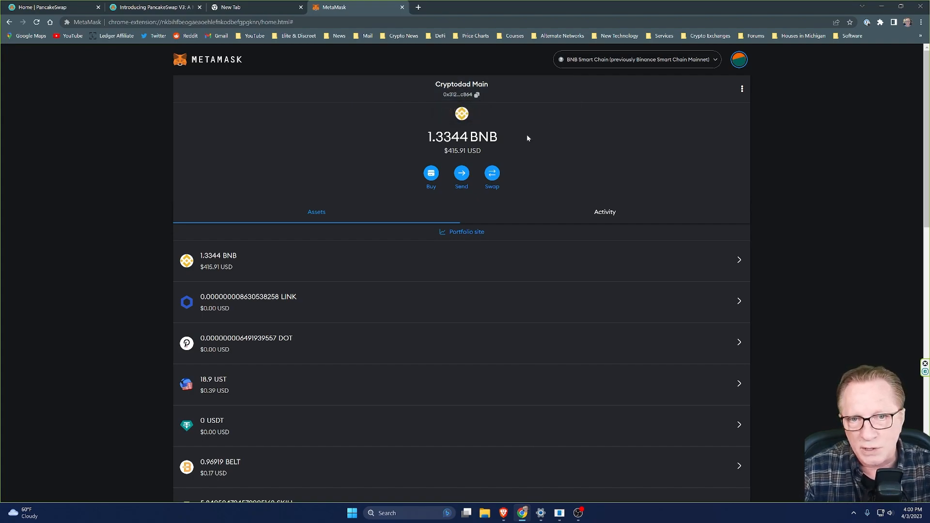
mouse_move(526, 132)
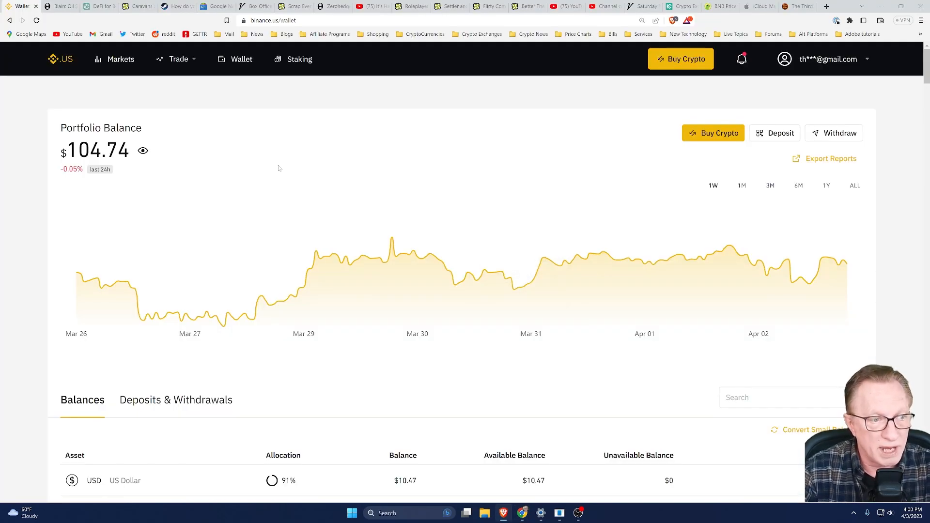
mouse_move(301, 175)
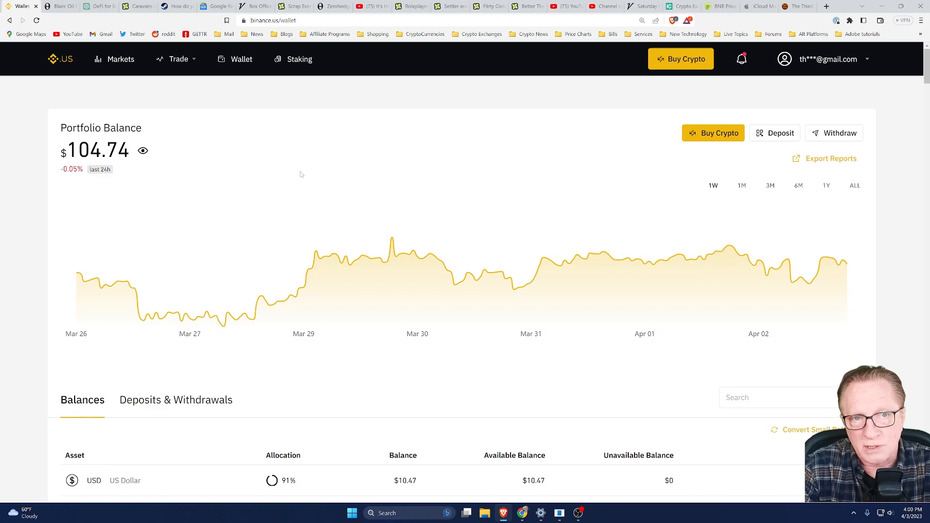
Start a Withdraw action on the BNB holding in the Binance.US wallet for 0.3 BNB.
scroll(down, 3)
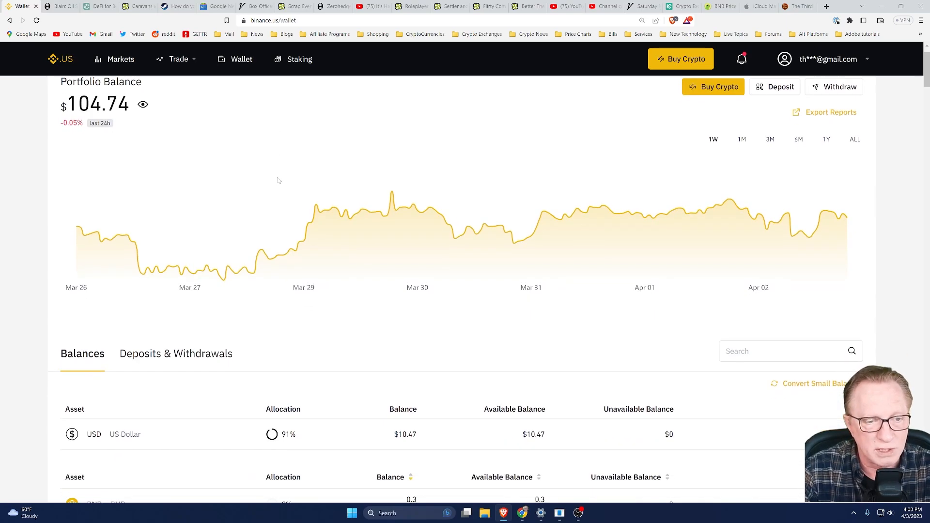
scroll(down, 3)
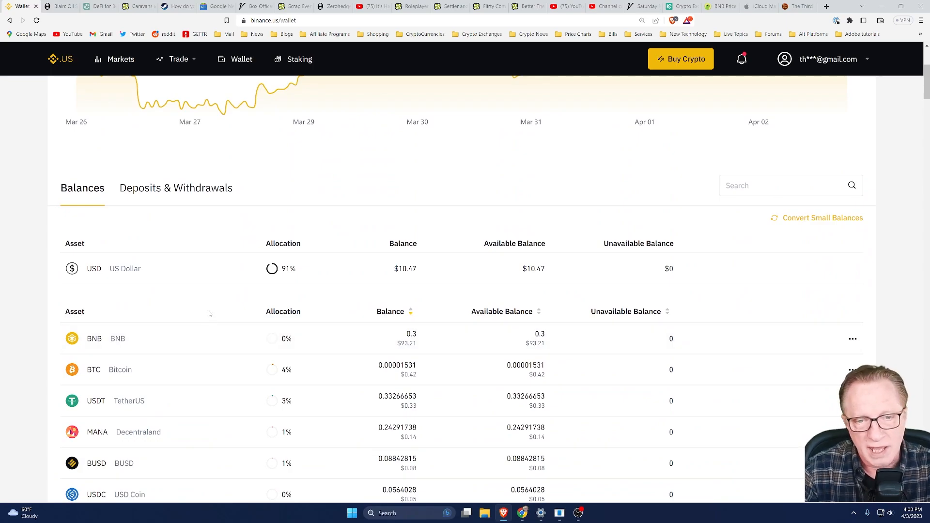
mouse_move(275, 339)
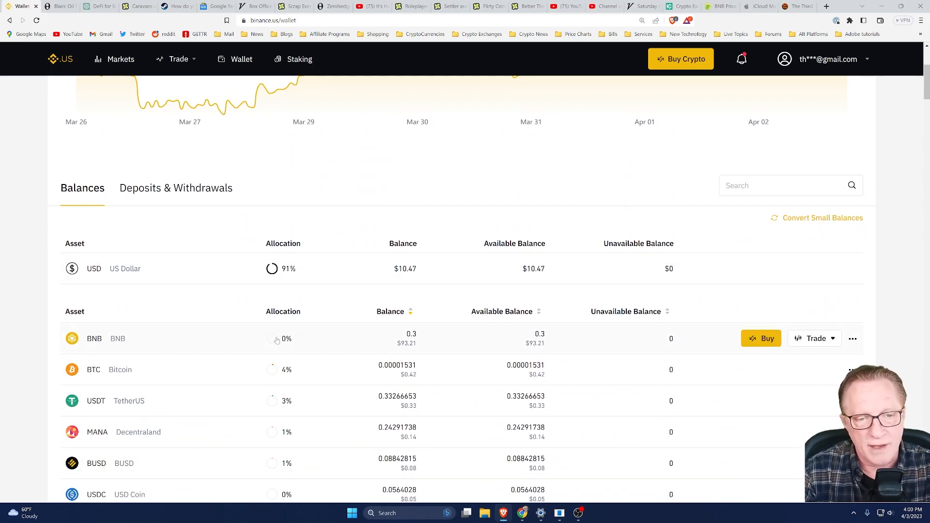
mouse_move(355, 337)
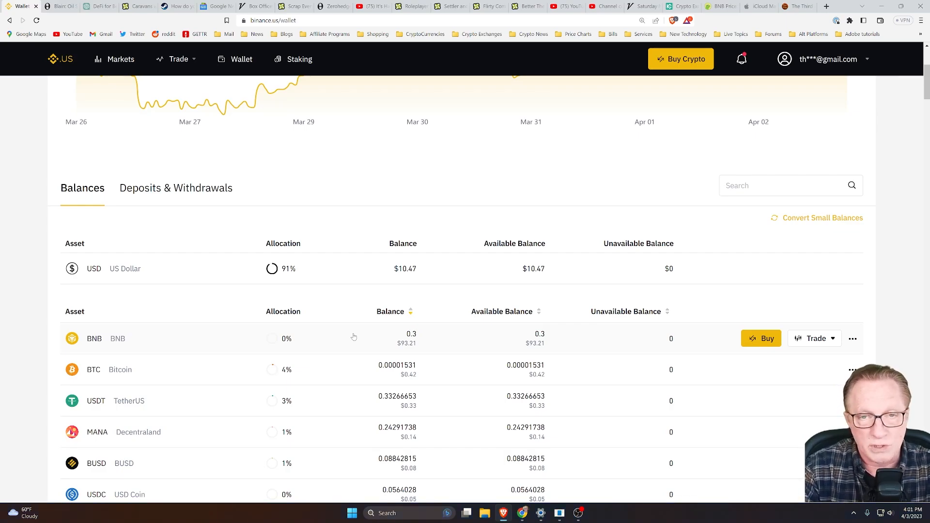
scroll(down, 3)
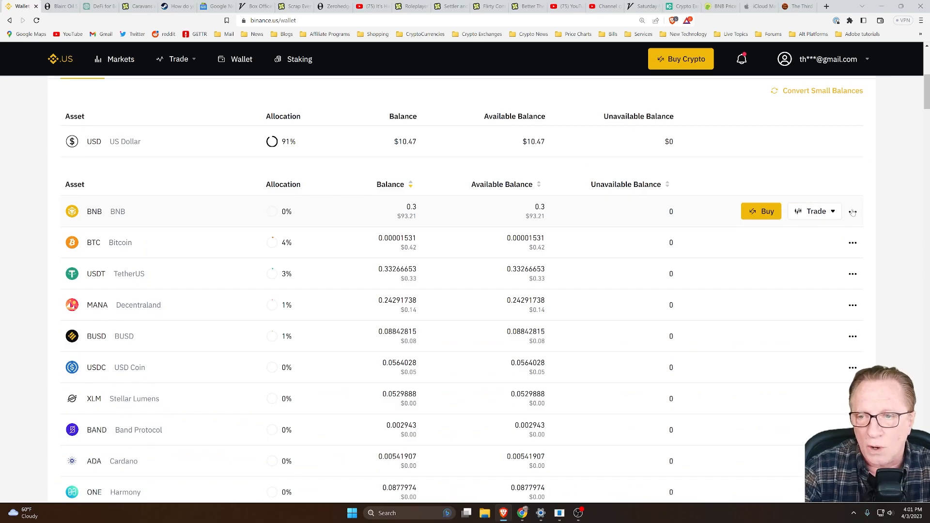
click(852, 211)
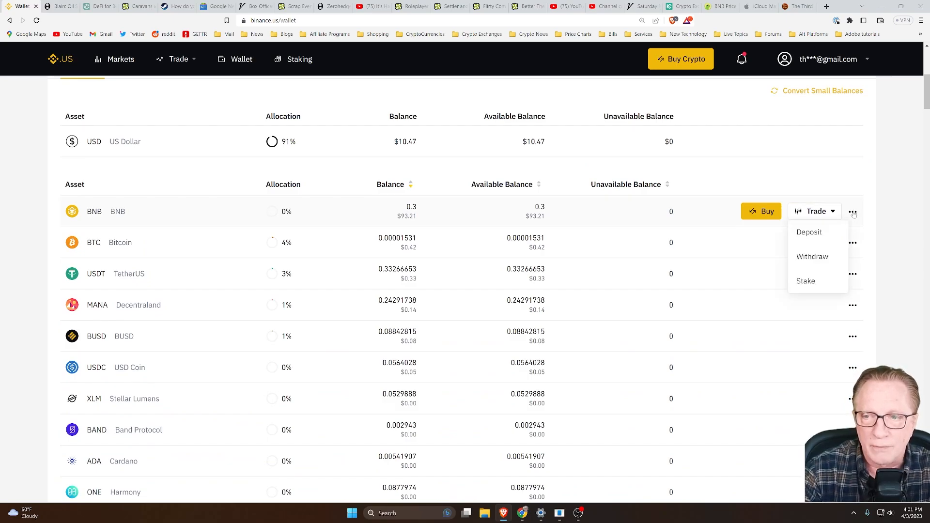
click(811, 257)
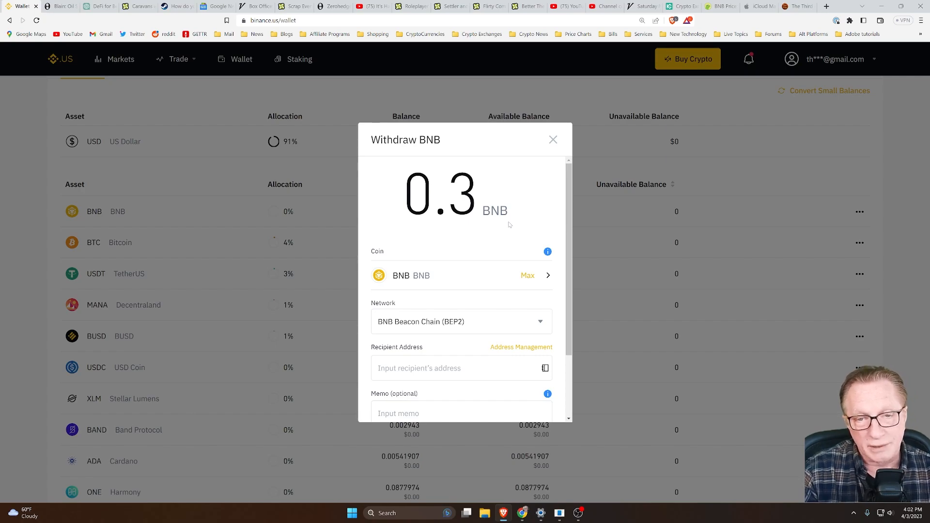
mouse_move(520, 214)
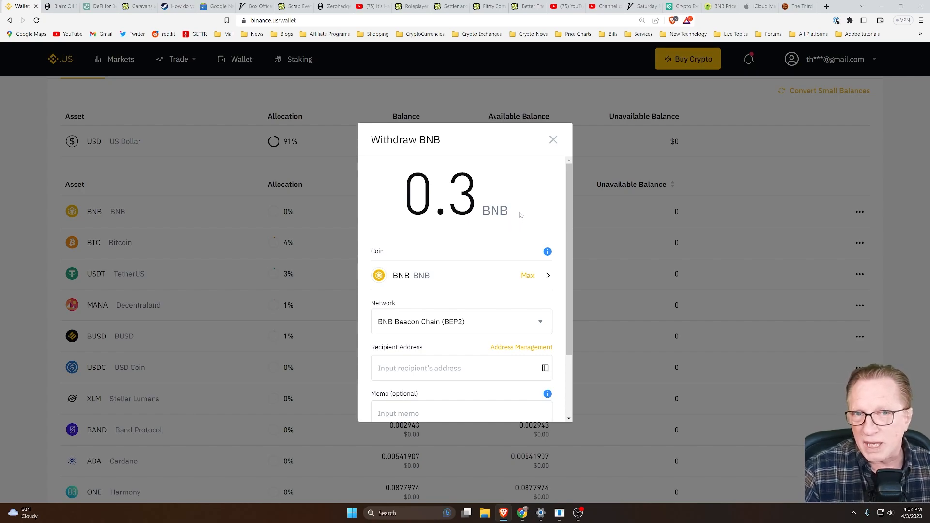
mouse_move(518, 222)
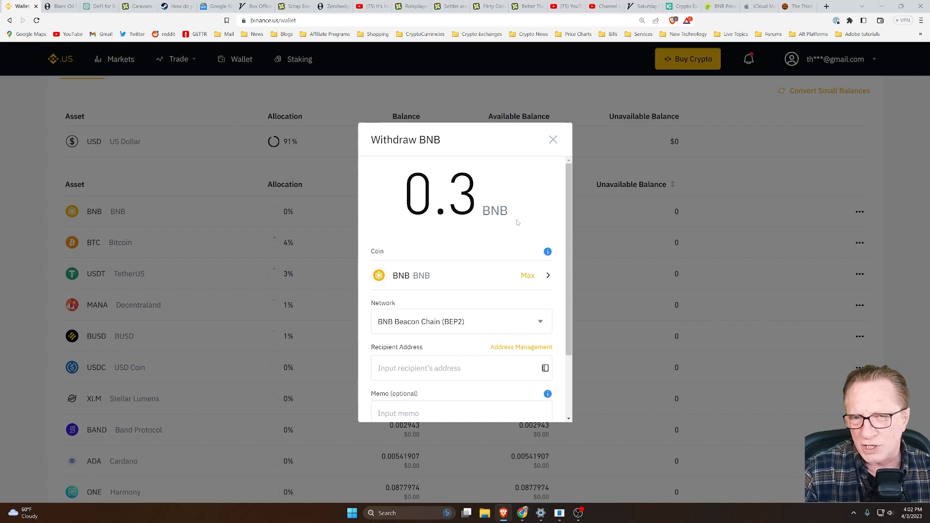
mouse_move(522, 219)
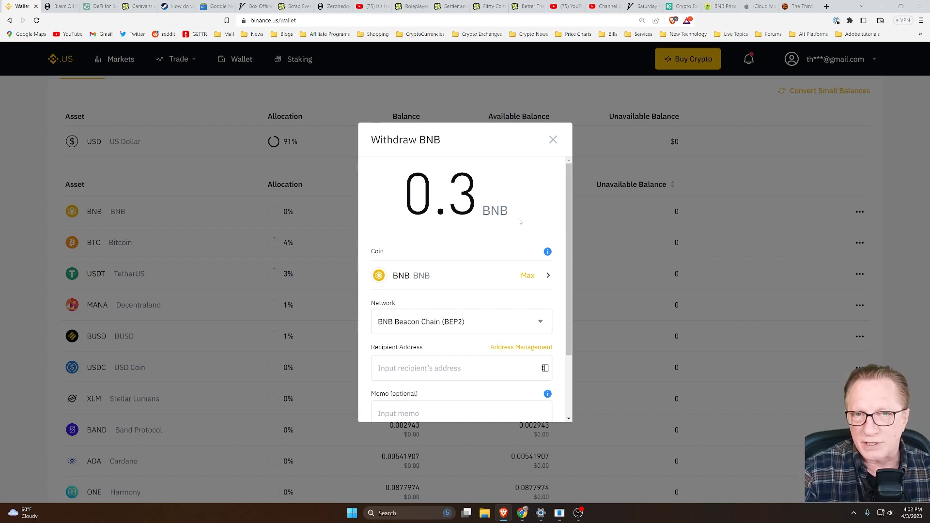
mouse_move(520, 225)
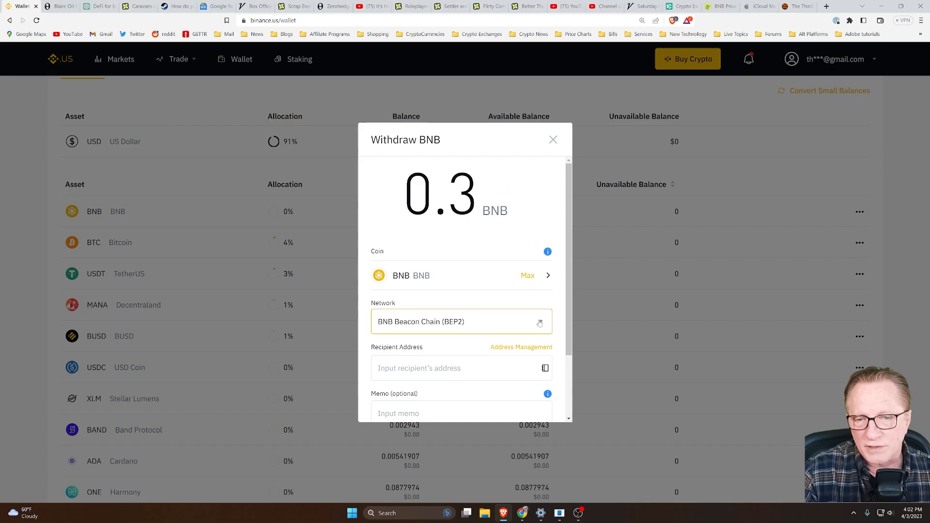
Choose BEP20 (BSC) as the withdrawal network for the 0.3 BNB.
click(461, 322)
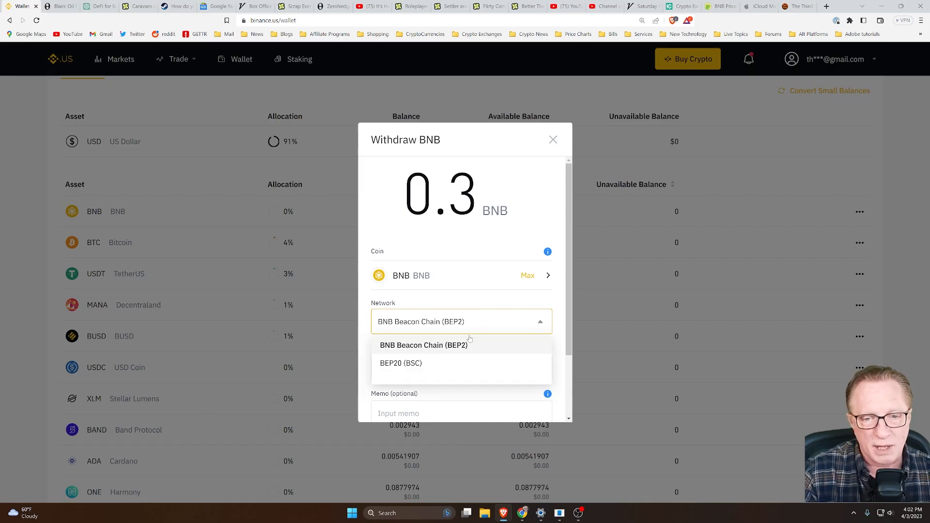
click(400, 362)
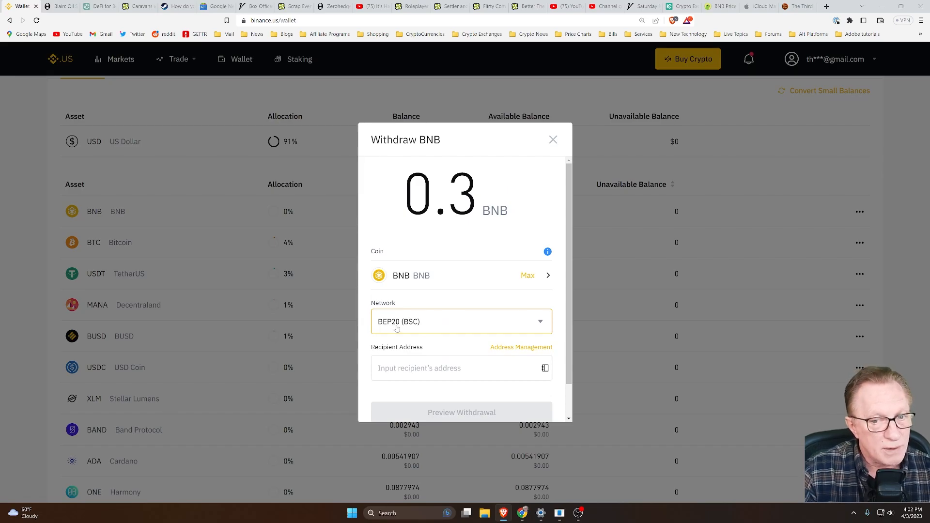
mouse_move(411, 327)
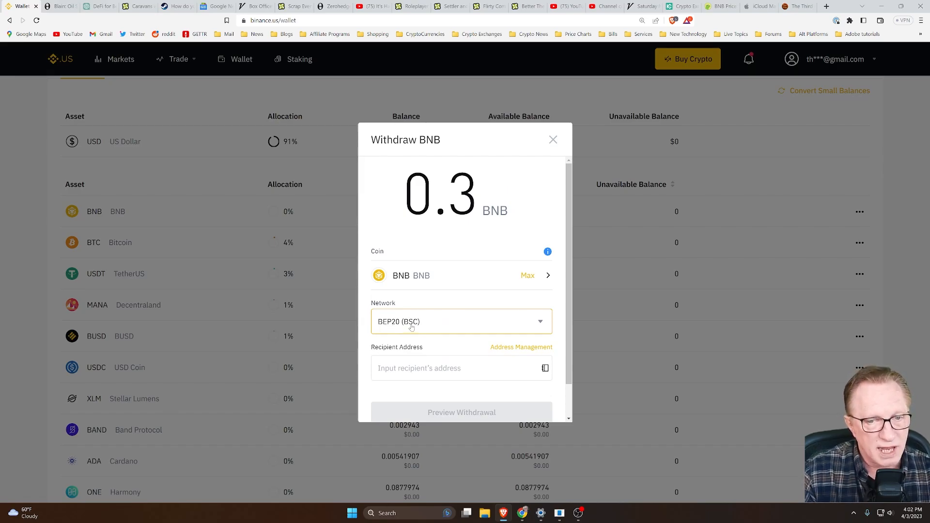
scroll(down, 3)
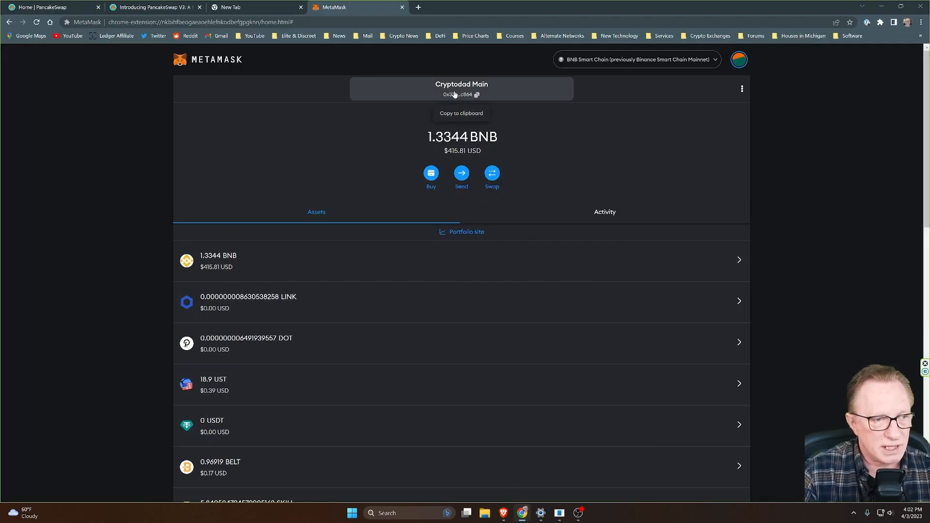
Paste the MetaMask address as recipient and preview the withdrawal with its fee.
click(458, 95)
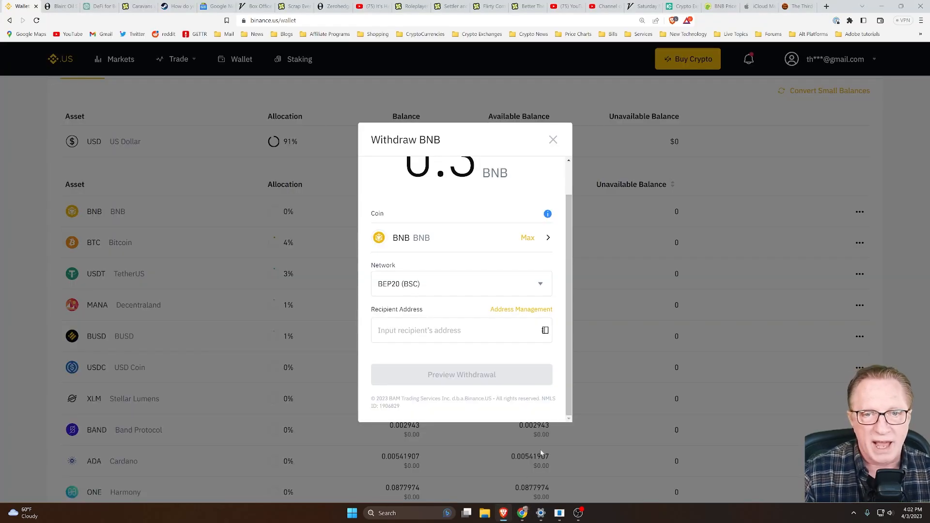
click(452, 330)
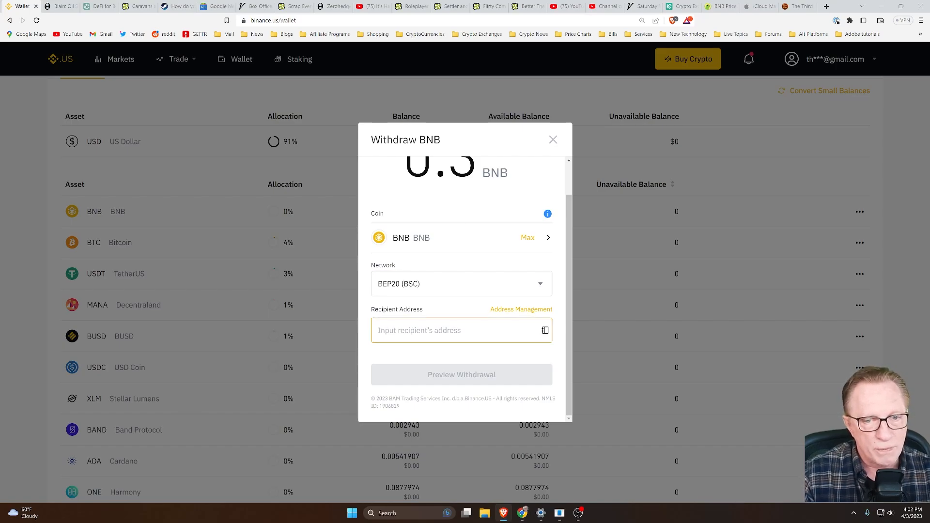
text(25d0861210eF8B7905b9b730da656563fec864)
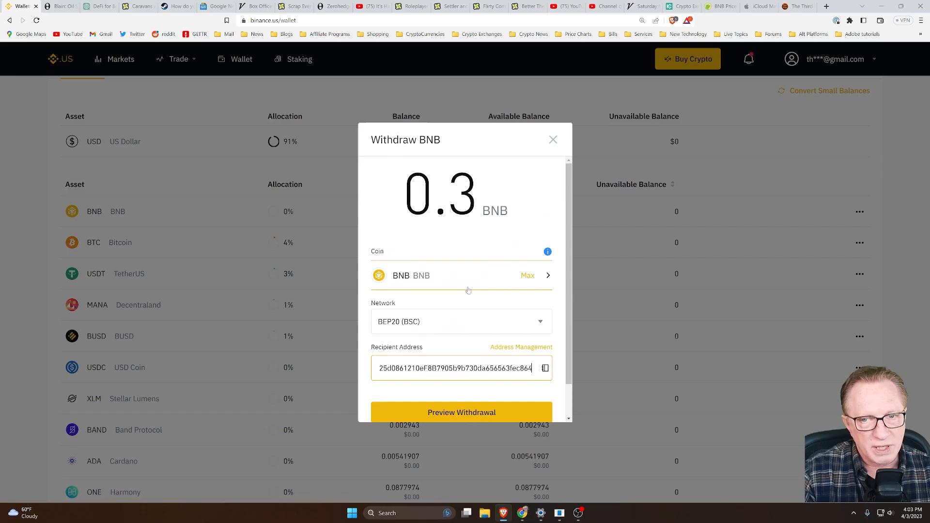
scroll(down, 3)
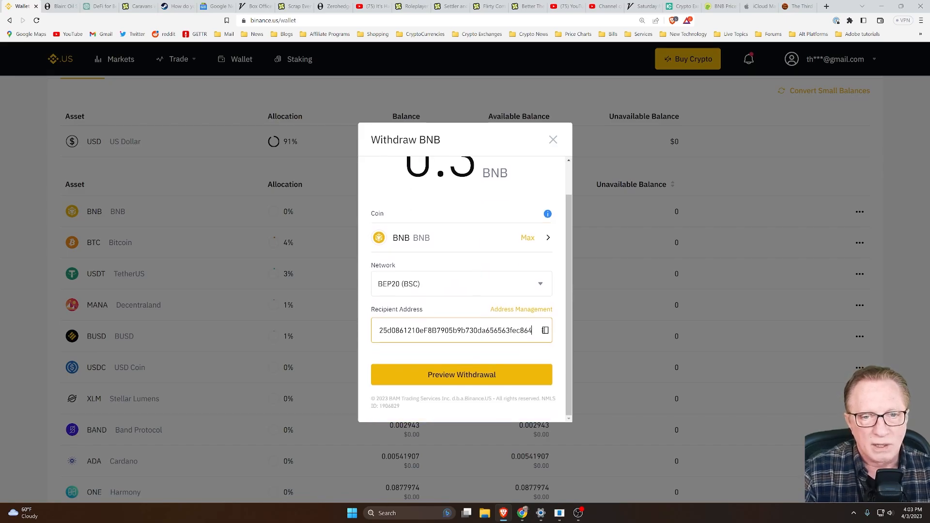
click(461, 374)
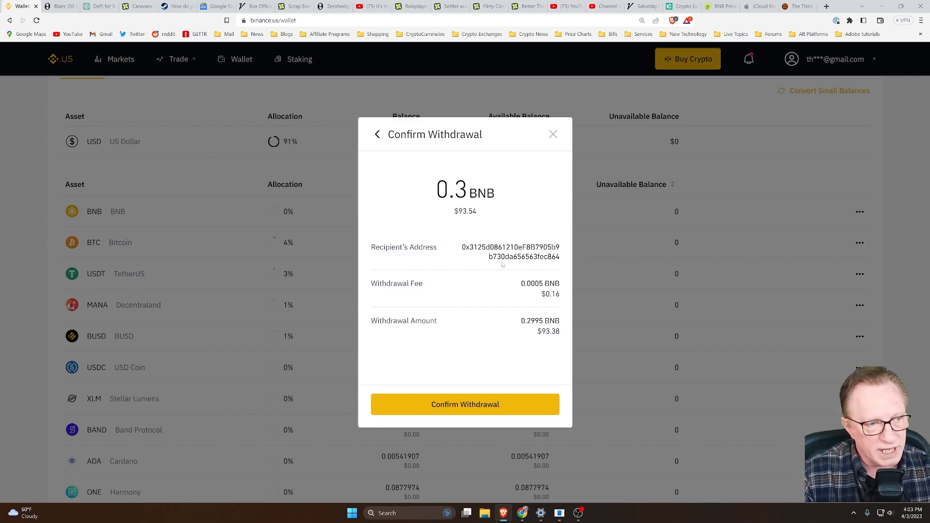
mouse_move(540, 306)
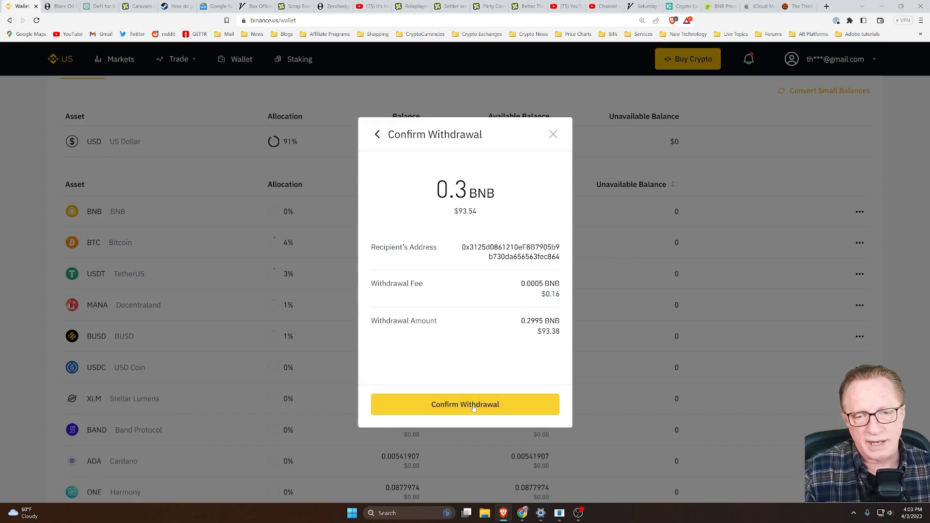
Confirm the 0.3 BNB withdrawal in Binance.US.
click(465, 405)
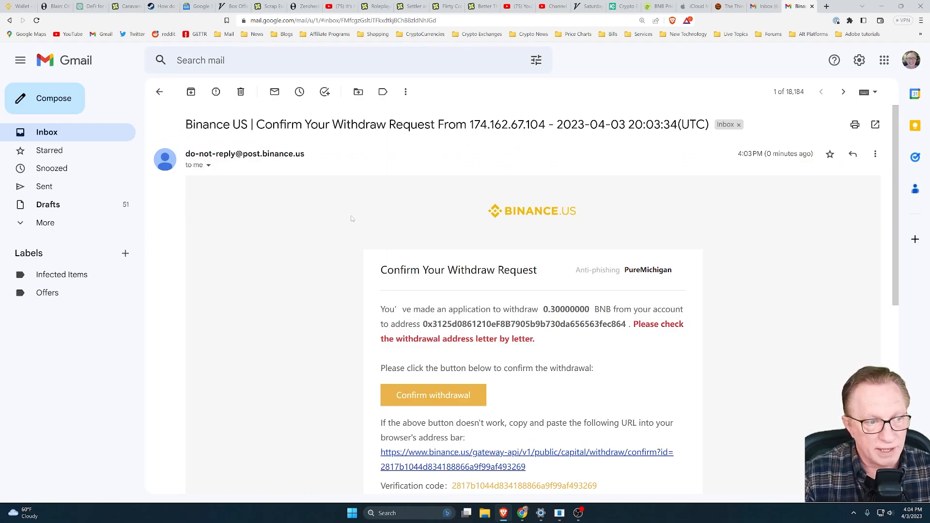
Confirm the withdraw request from the email and return to the wallet showing 0.3 BNB unavailable.
scroll(down, 3)
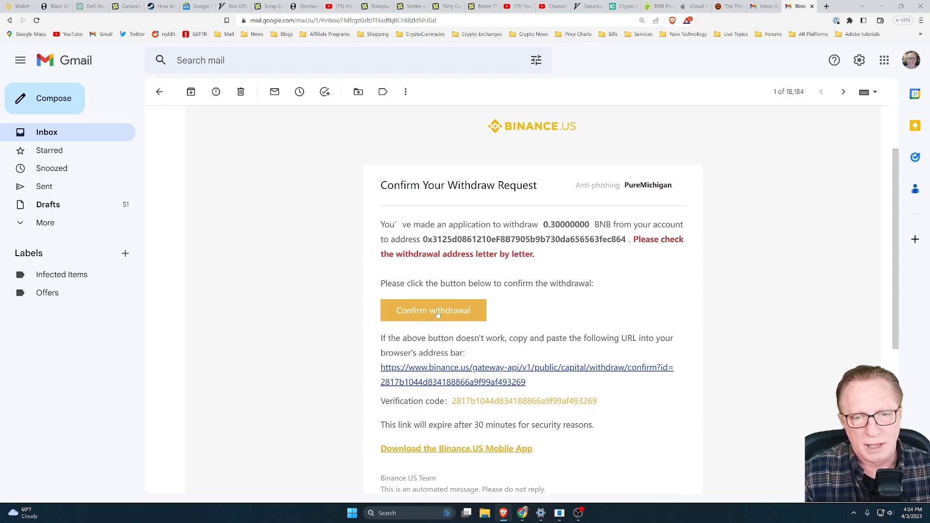
click(433, 310)
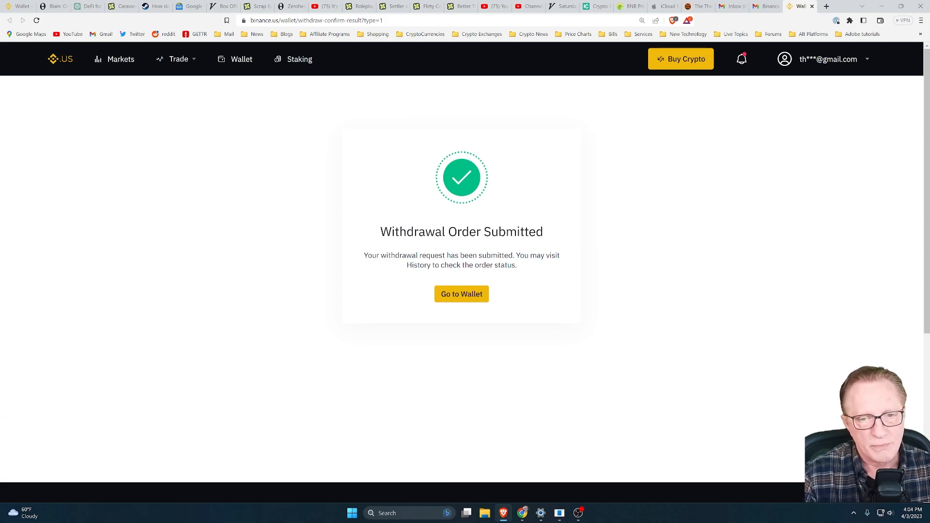
mouse_move(468, 296)
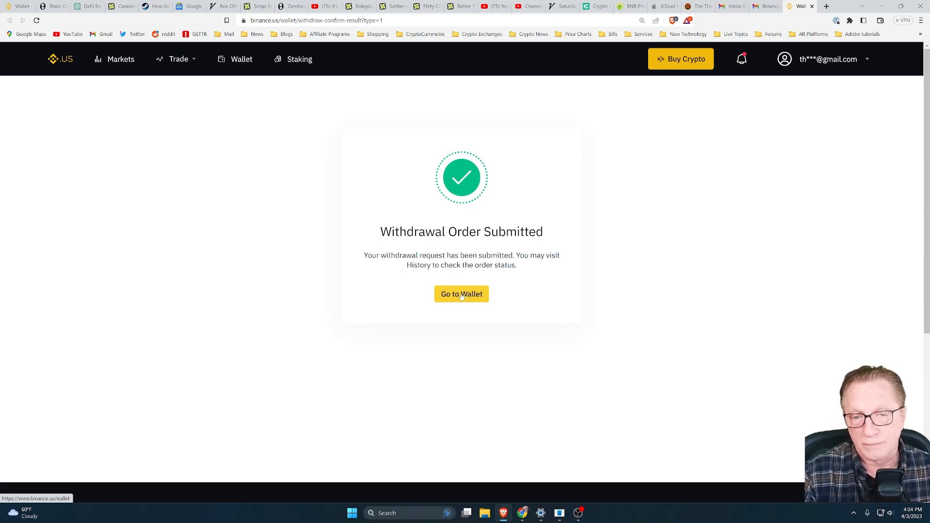
click(461, 294)
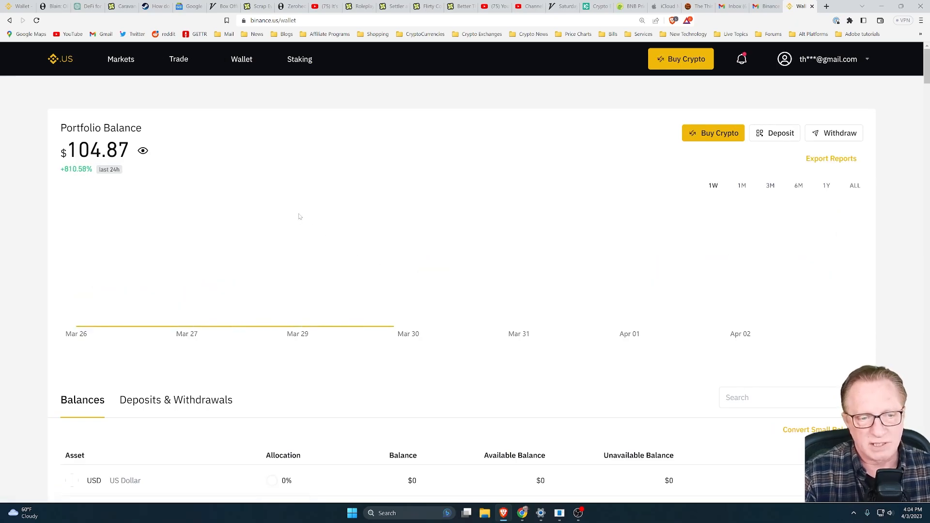
scroll(down, 3)
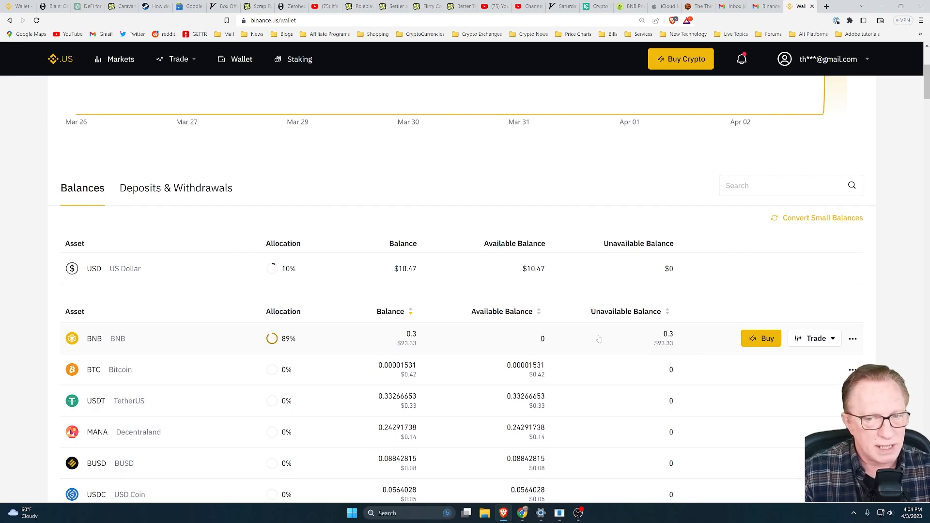
mouse_move(430, 337)
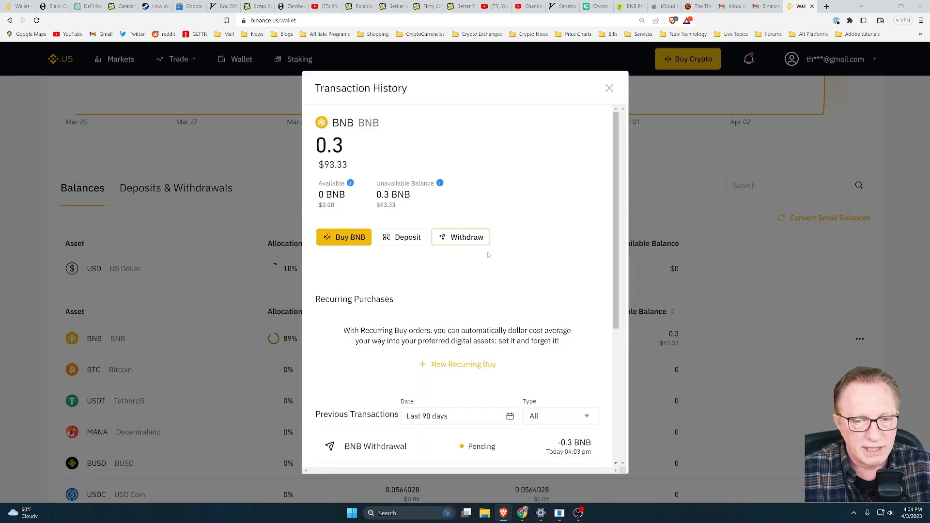
scroll(down, 3)
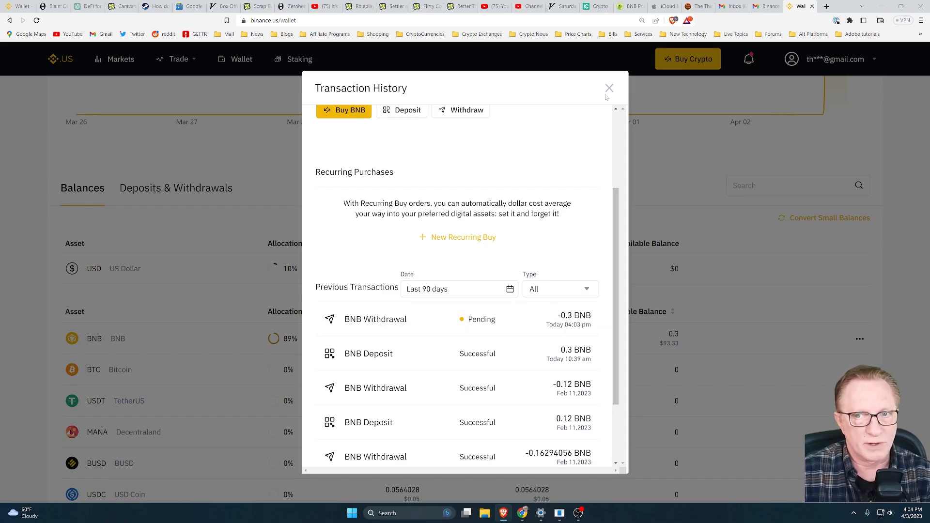
click(608, 87)
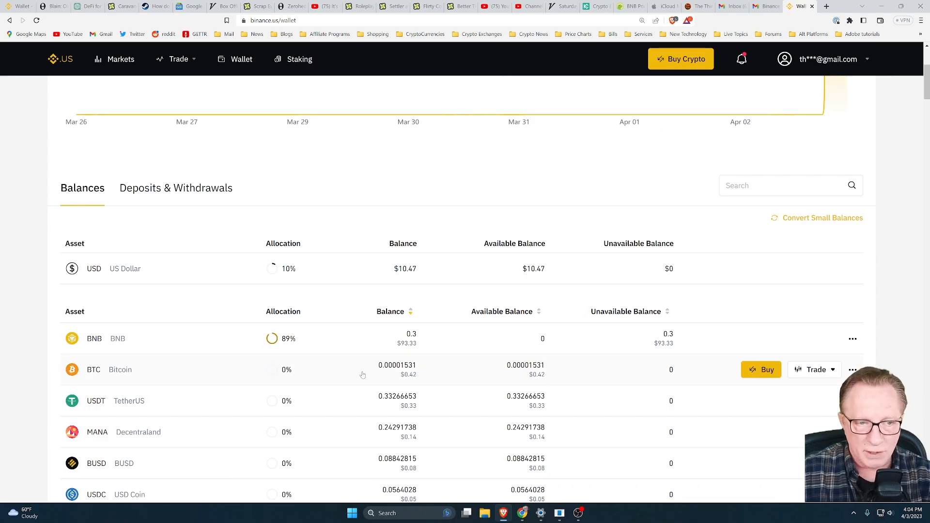
mouse_move(470, 461)
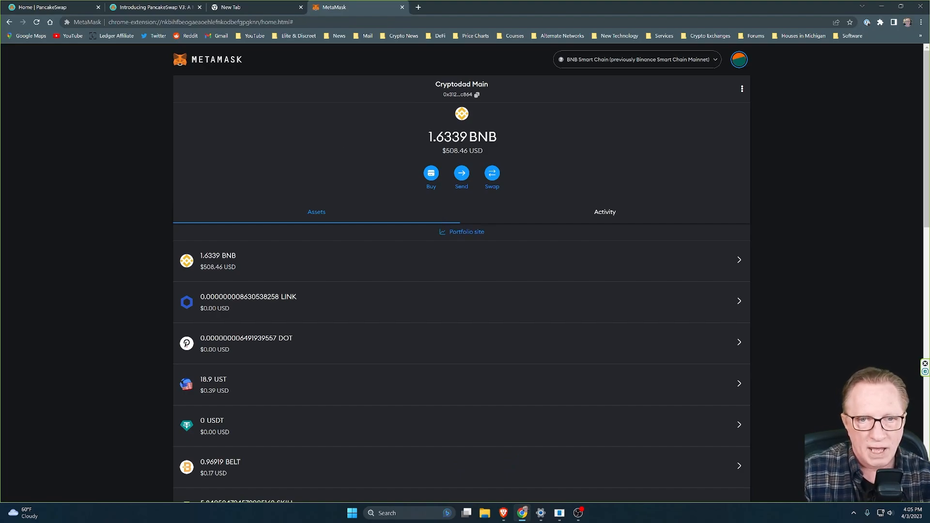
mouse_move(405, 126)
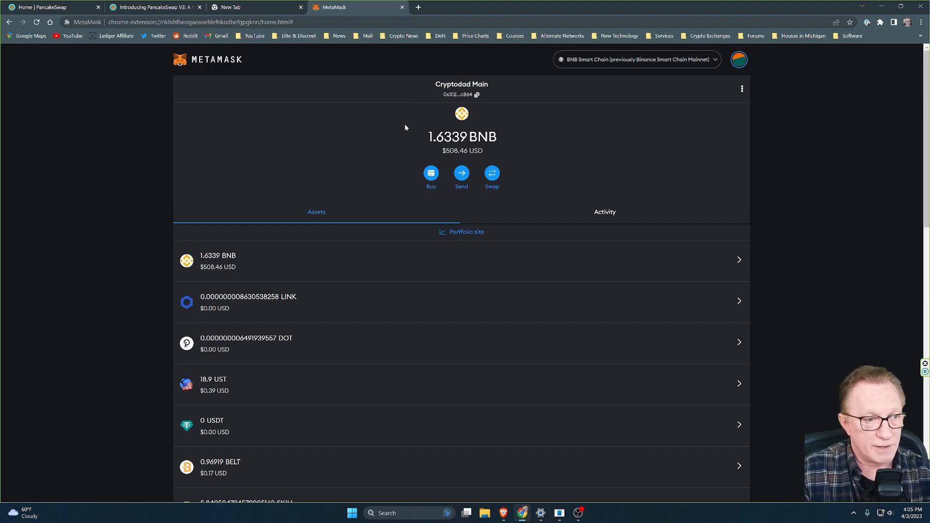
mouse_move(372, 139)
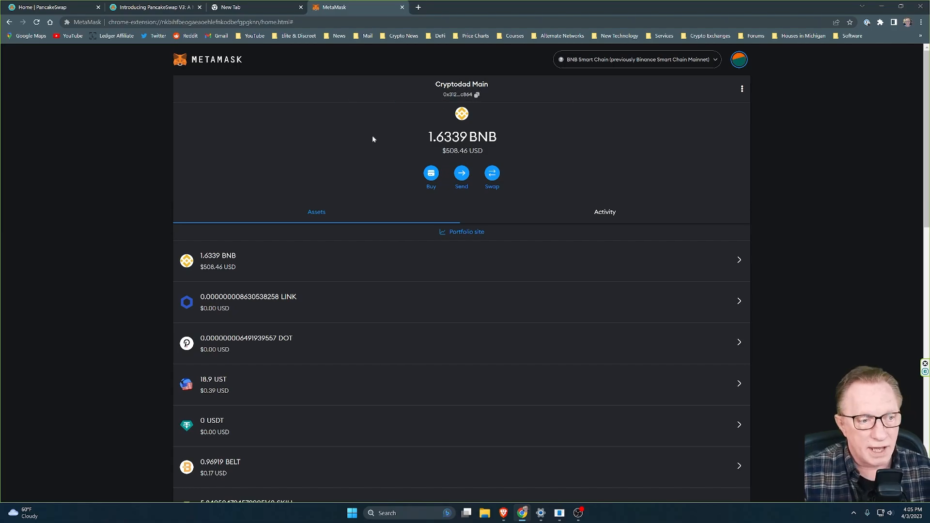
mouse_move(160, 74)
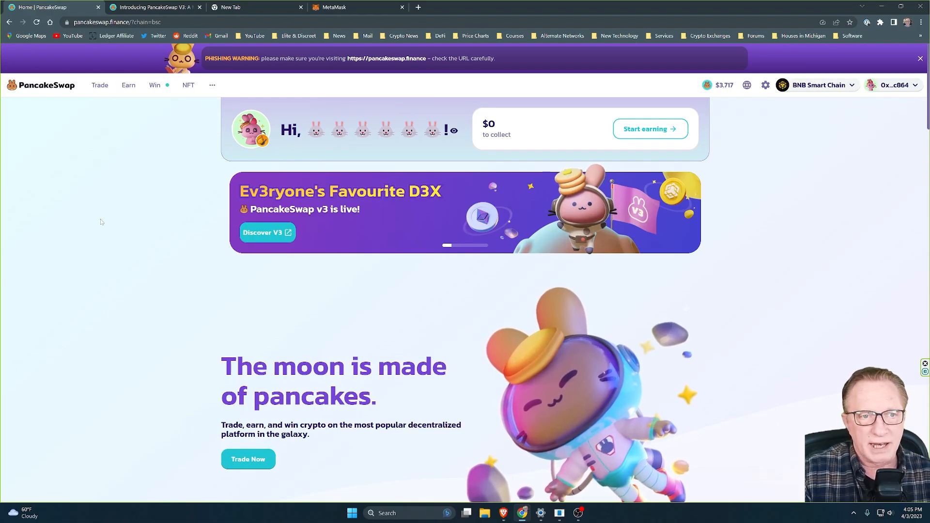
Go to the PancakeSwap swap page and enter 1.2 in the BNB field.
click(100, 86)
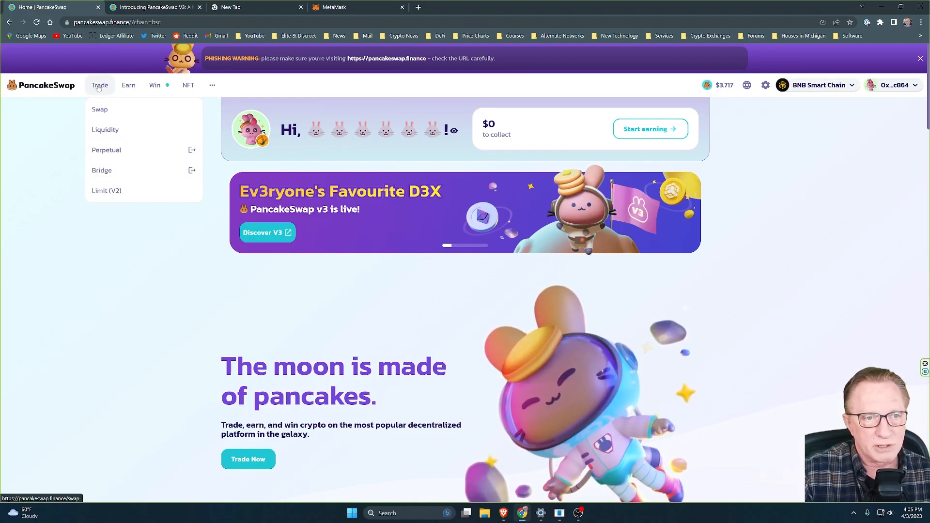
click(99, 110)
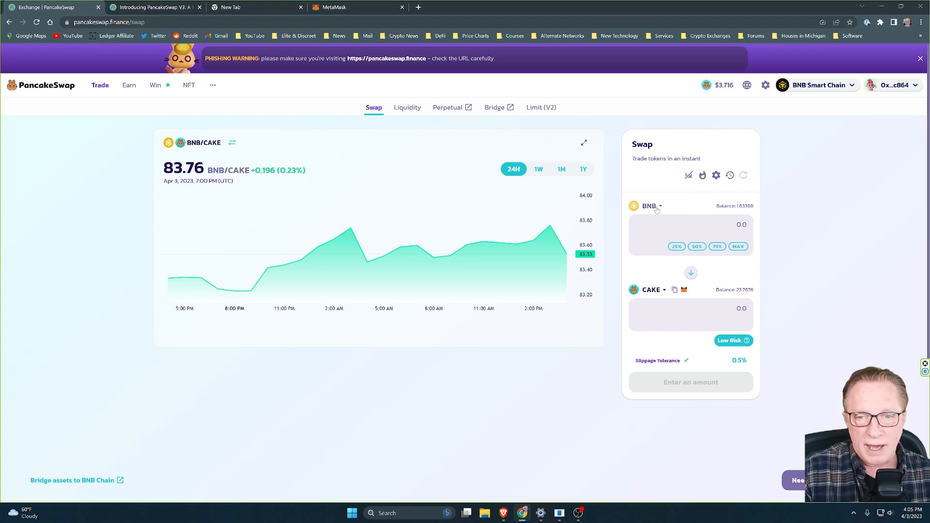
mouse_move(703, 220)
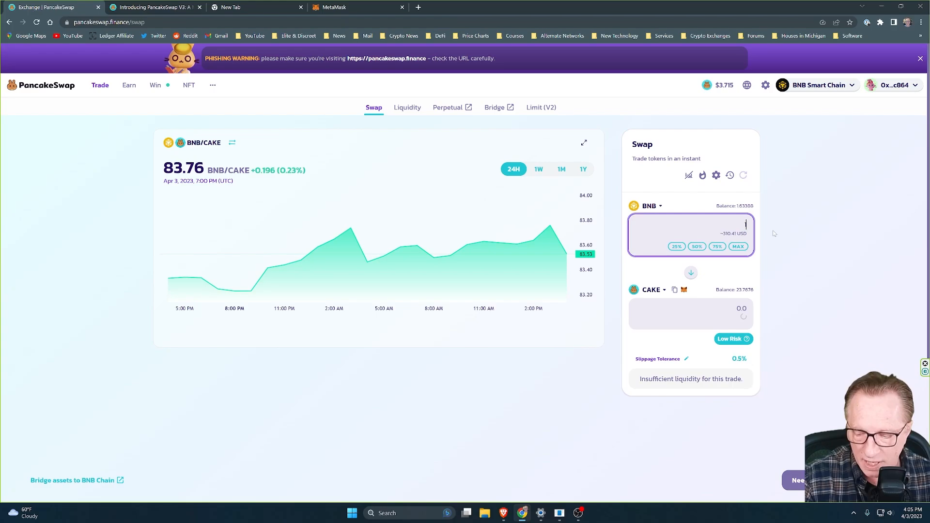
text(1.2)
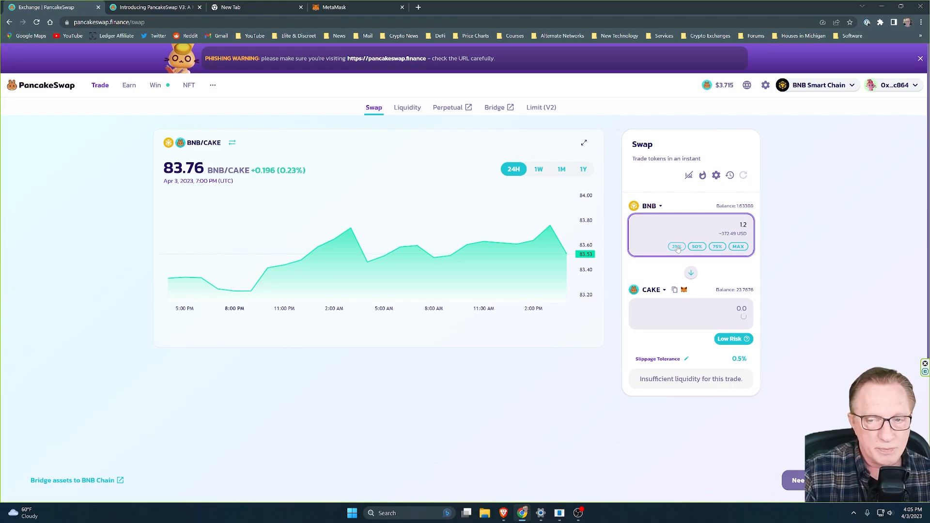
Use the 25% button for about 0.819 BNB, quoting roughly 67.98 CAKE.
click(676, 247)
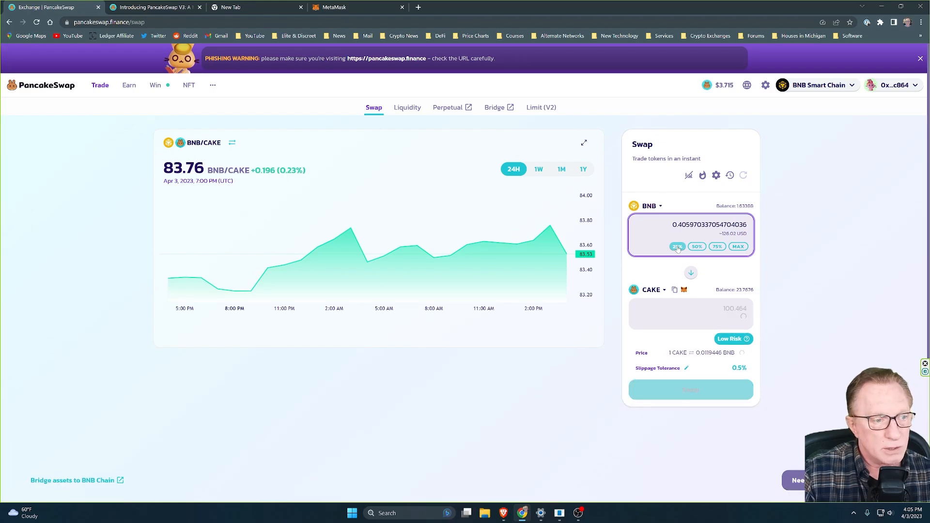
click(697, 247)
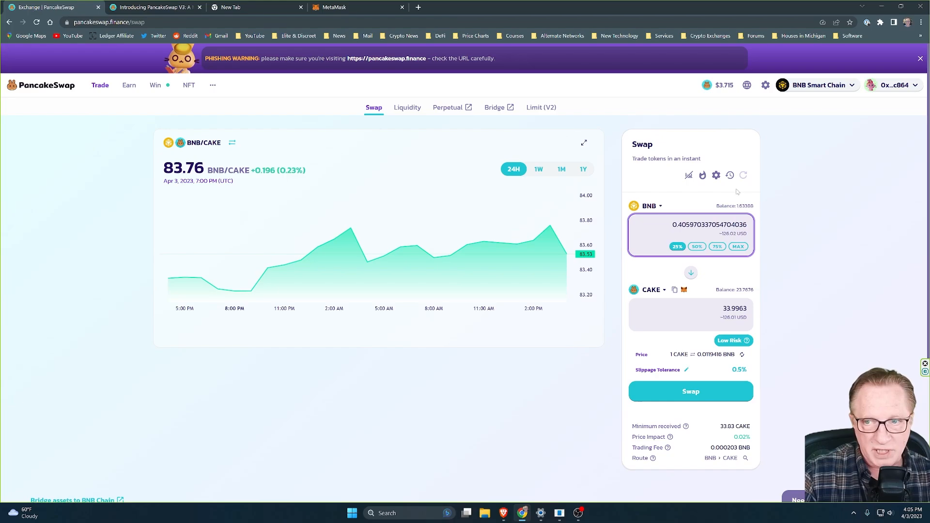
click(697, 247)
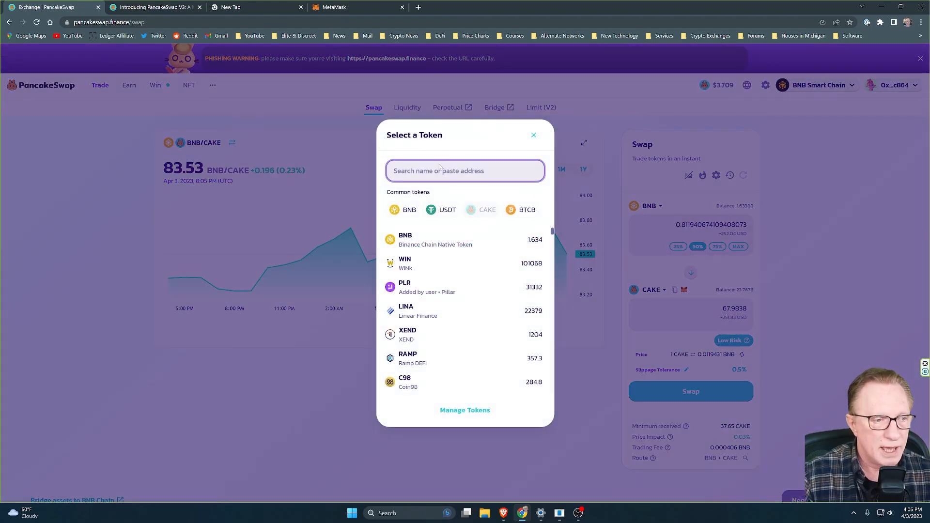
scroll(down, 3)
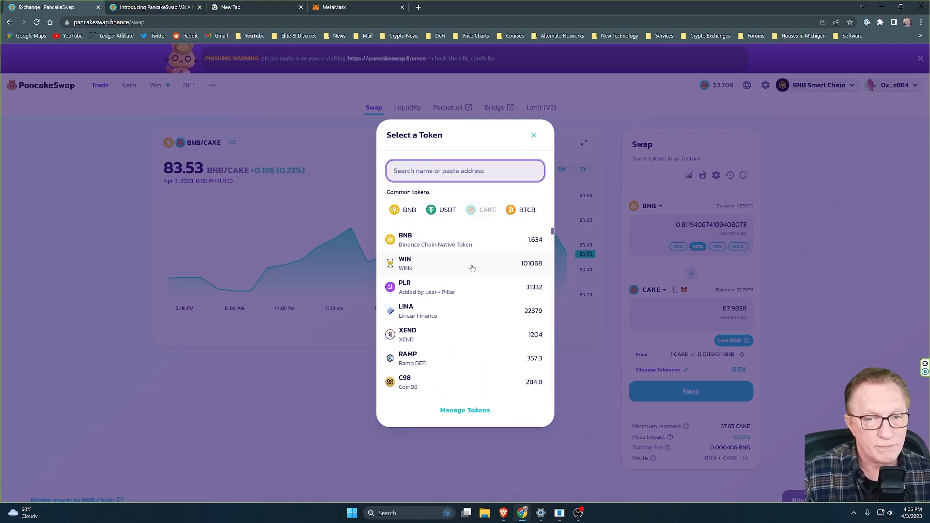
mouse_move(476, 250)
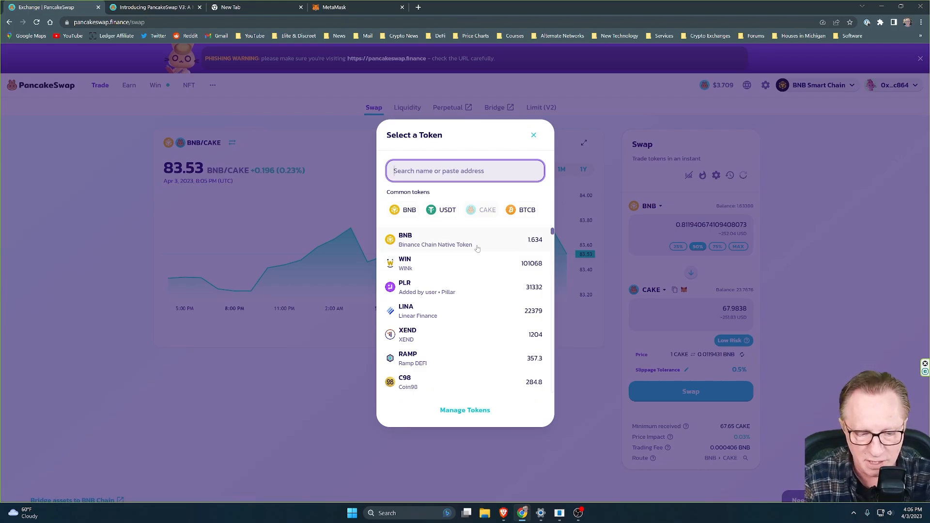
text(ete)
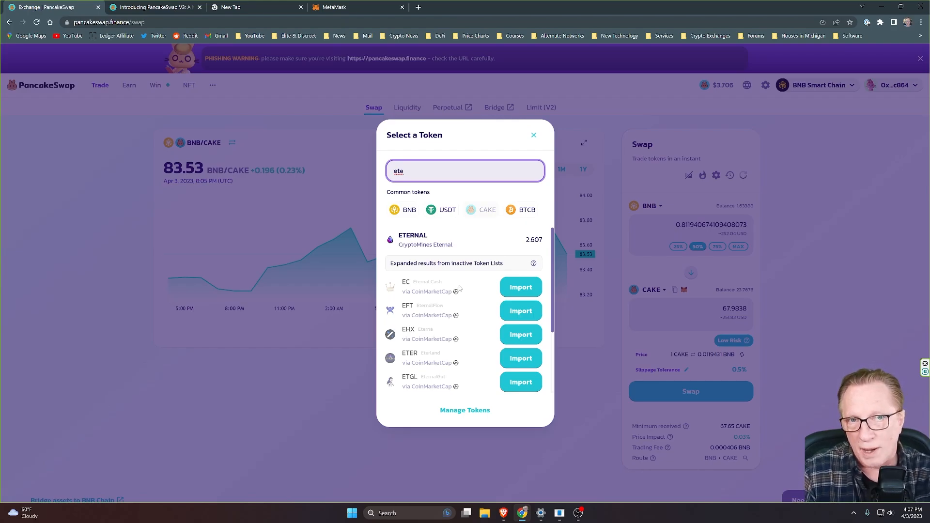
mouse_move(468, 296)
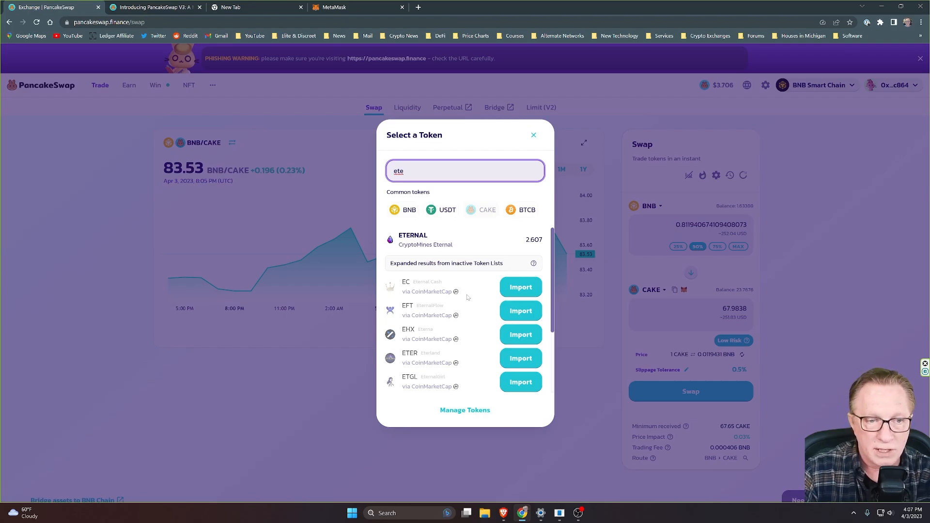
click(533, 135)
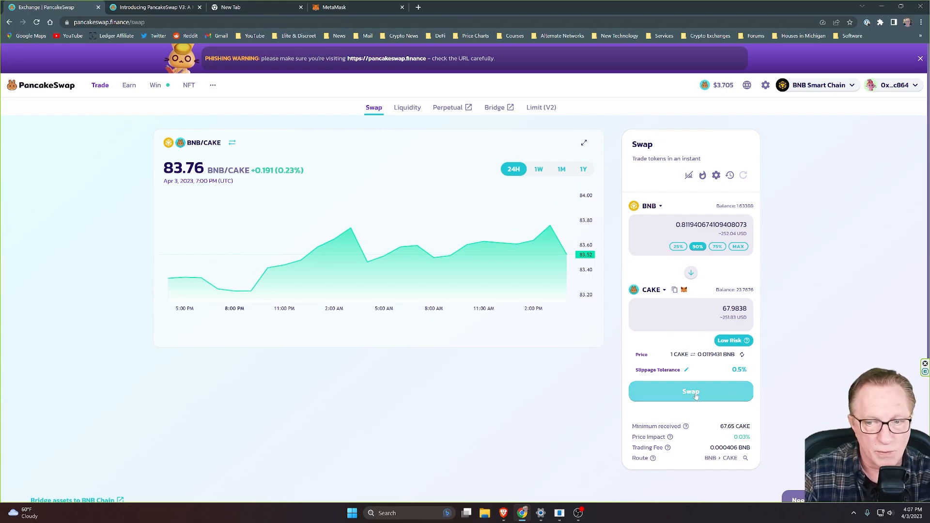
Swap 0.811941 BNB for about 67.8 CAKE, approve it in MetaMask, and add CAKE to the wallet.
click(691, 392)
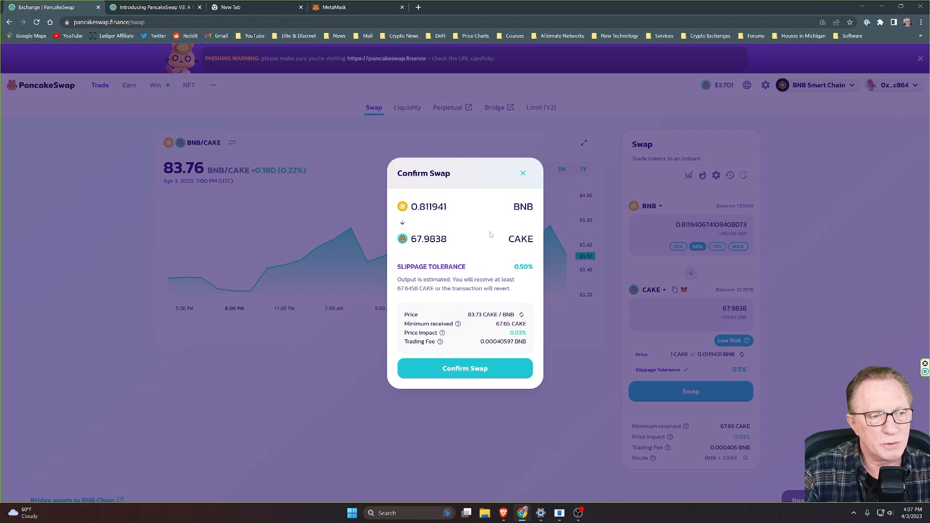
mouse_move(472, 347)
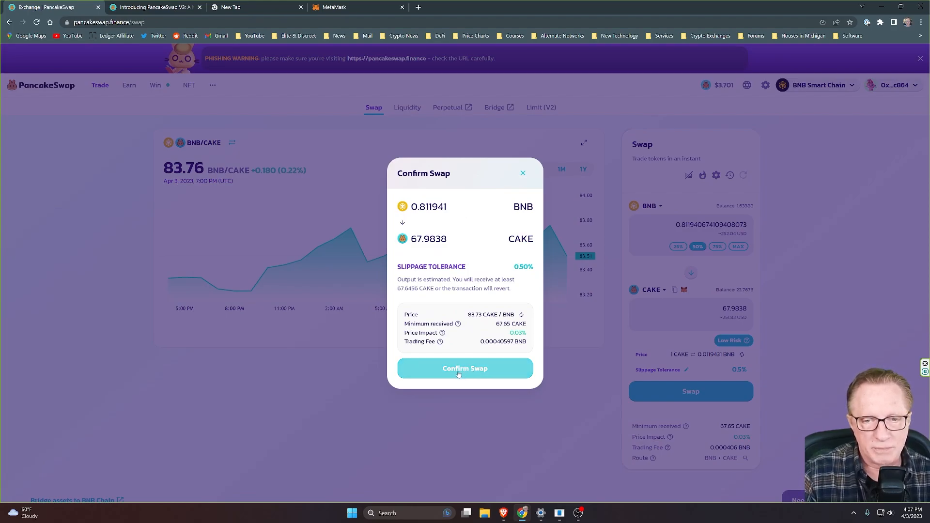
click(464, 368)
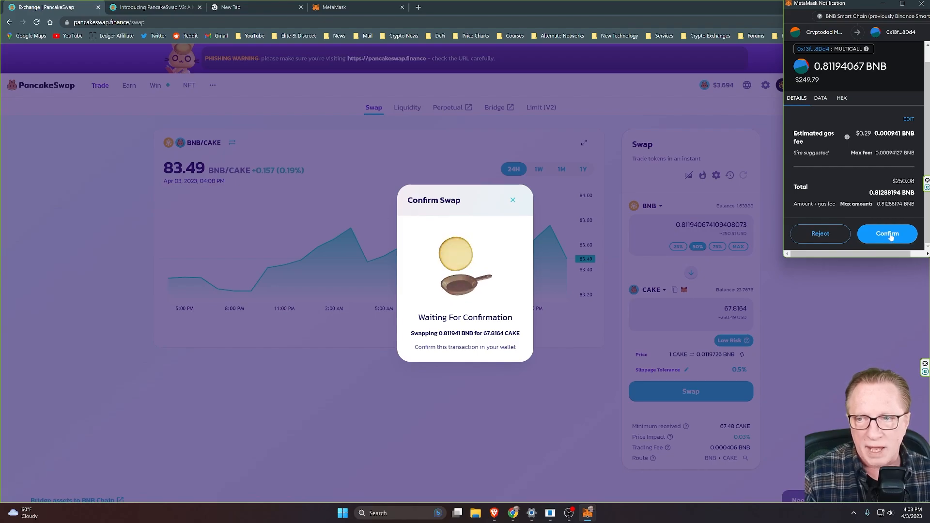
click(887, 233)
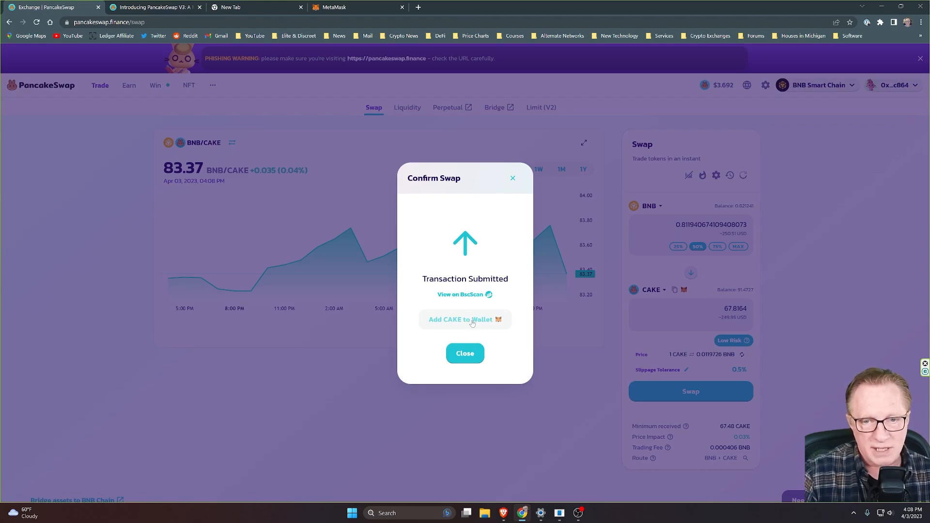
click(465, 319)
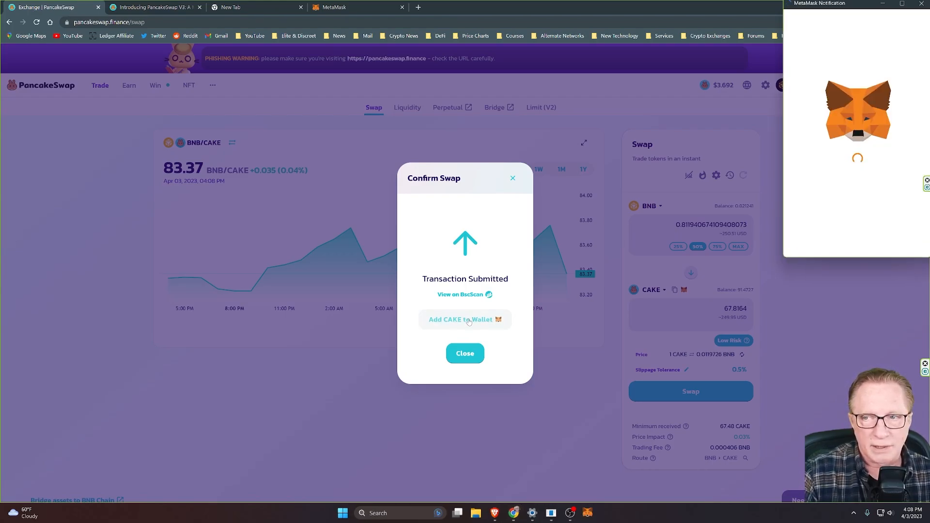
click(465, 320)
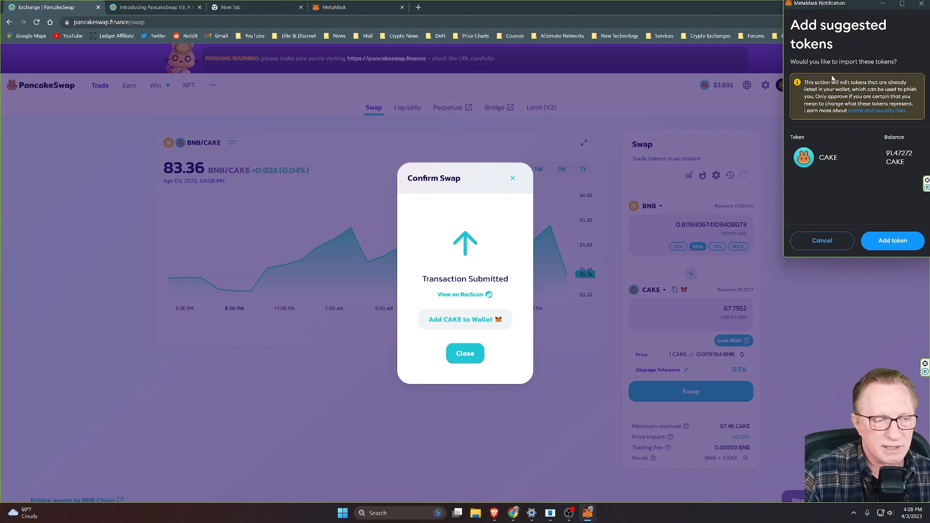
mouse_move(843, 152)
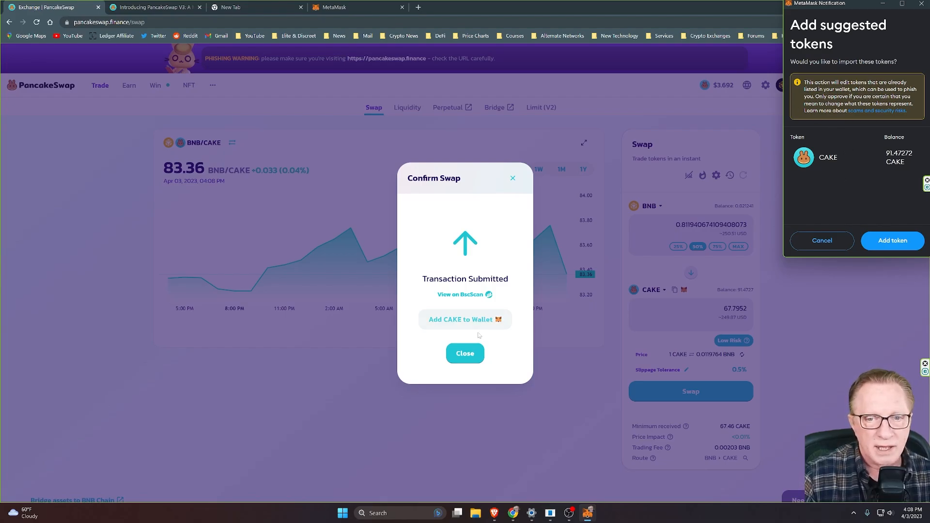
mouse_move(504, 312)
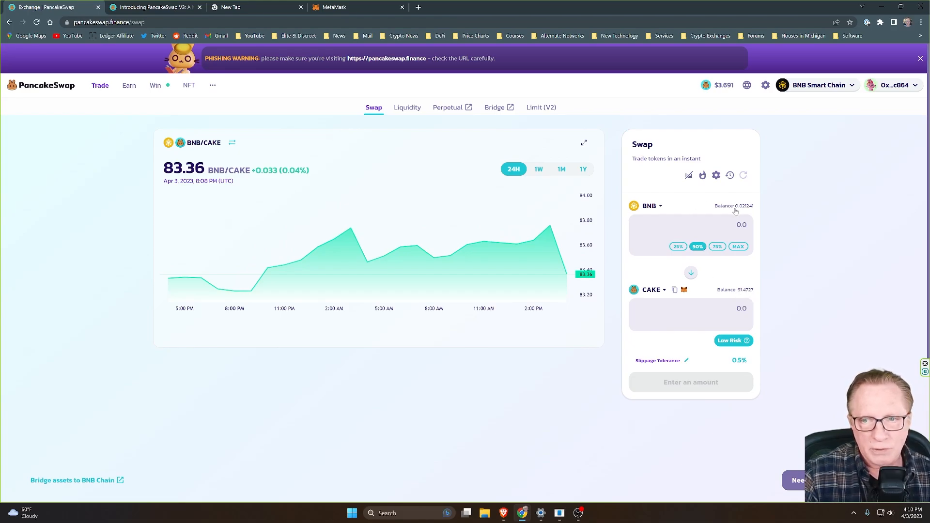
mouse_move(693, 235)
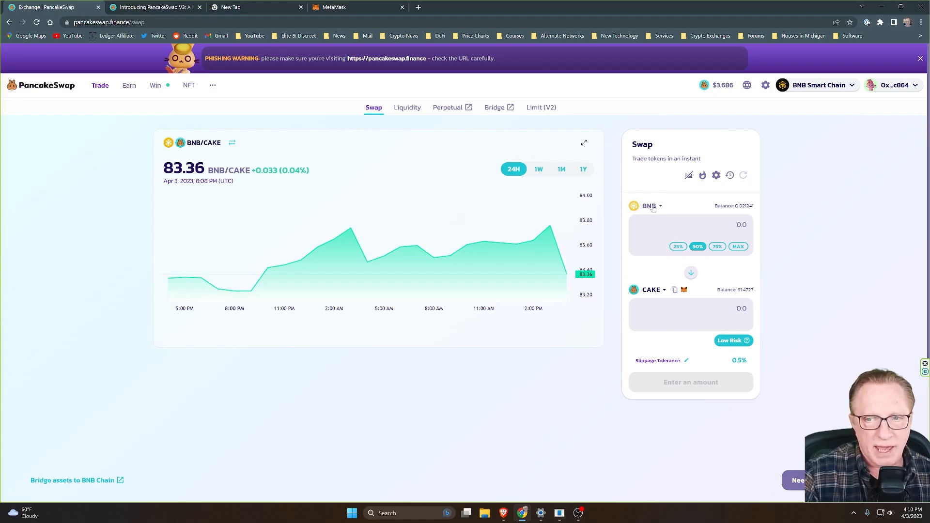
Confirm MetaMask assets show 0.8212 BNB and 91.47272 CAKE, then return to the swap page.
click(819, 85)
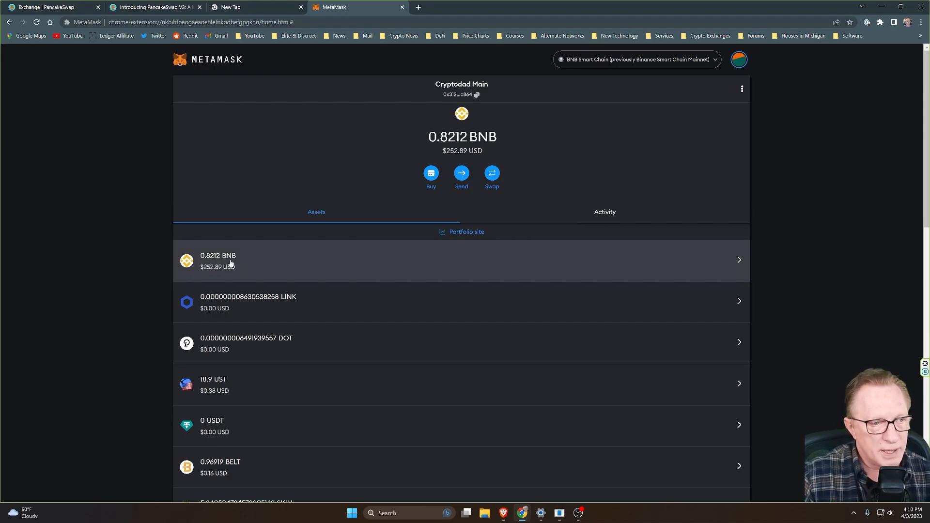
scroll(down, 3)
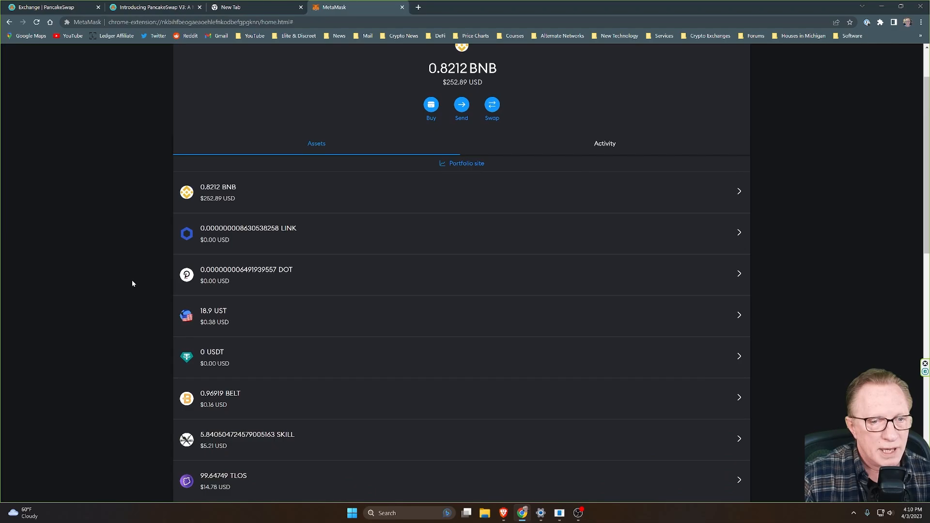
scroll(down, 3)
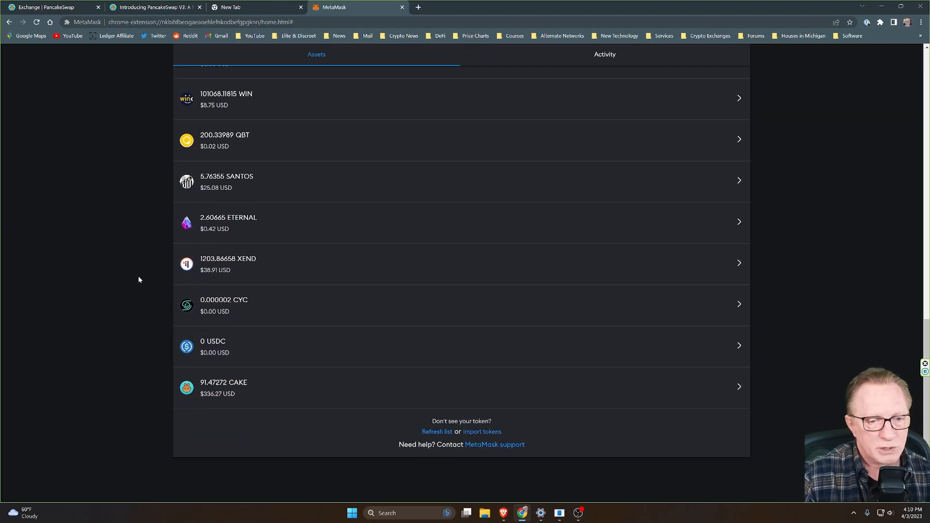
mouse_move(222, 397)
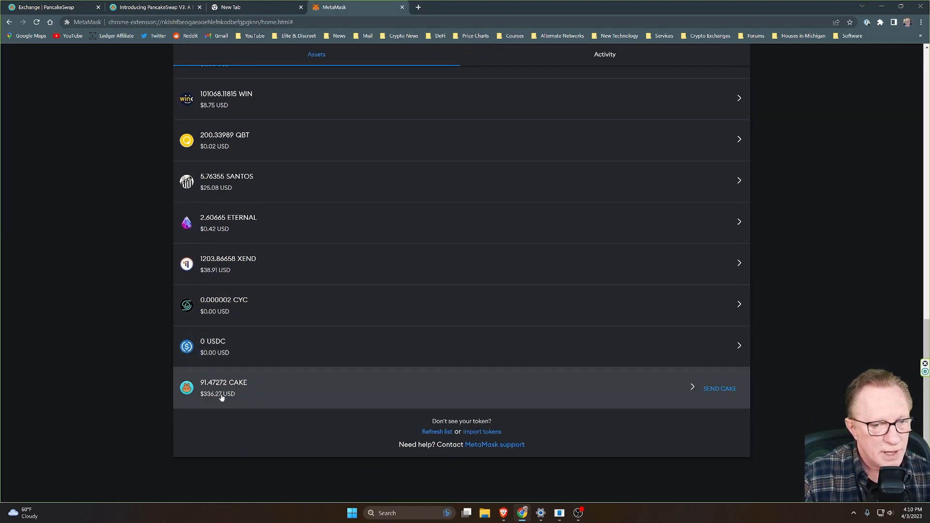
mouse_move(220, 386)
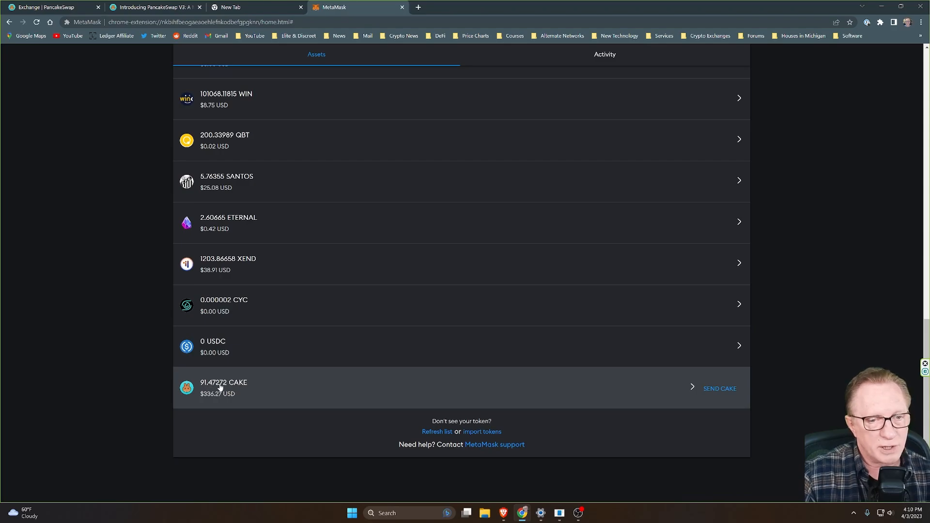
mouse_move(136, 368)
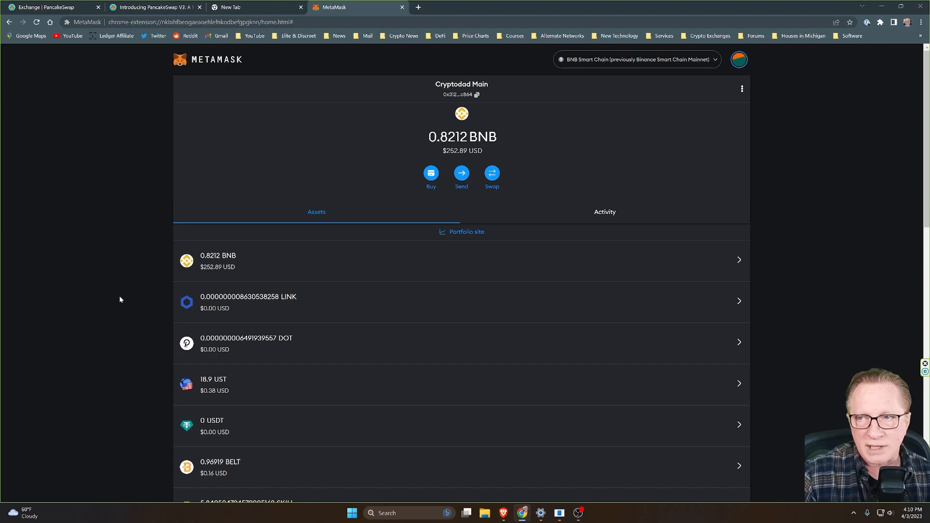
mouse_move(103, 218)
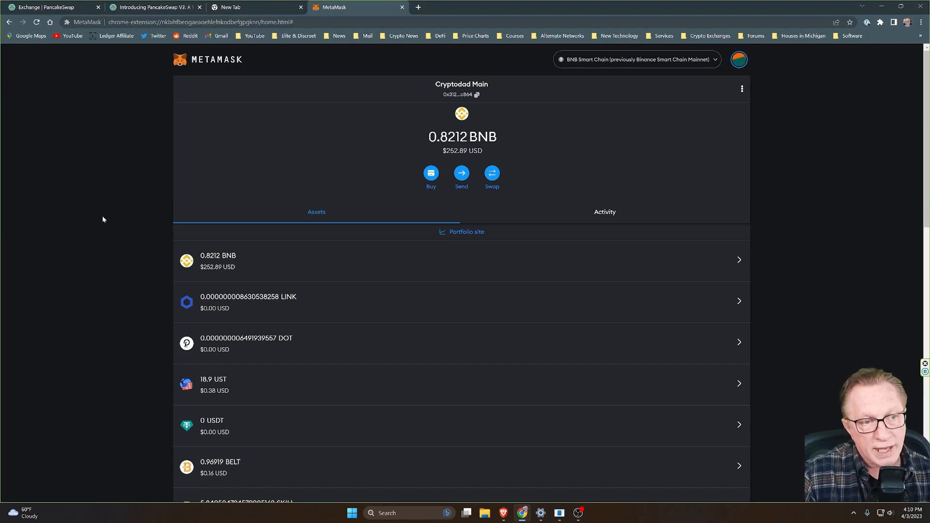
click(44, 9)
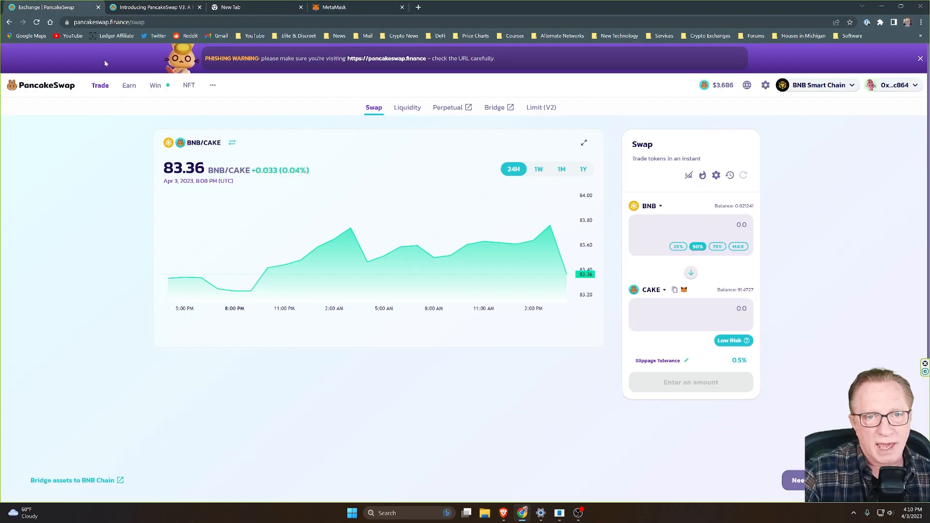